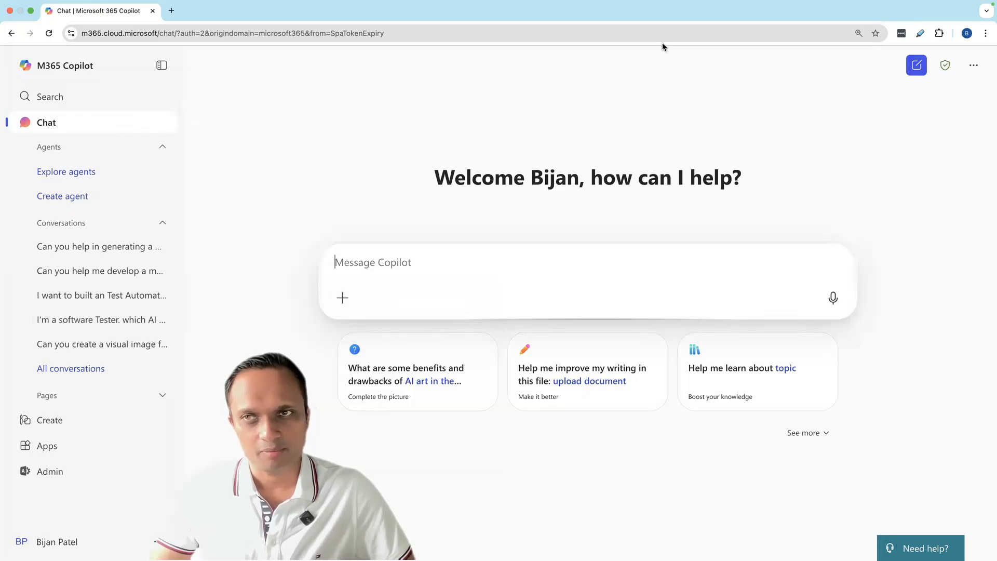
mouse_move(320, 121)
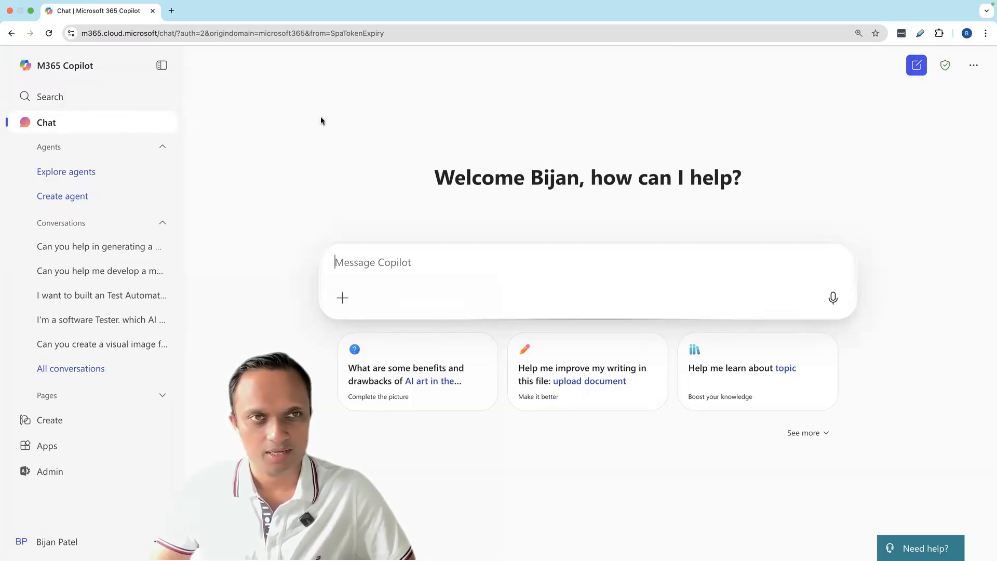
mouse_move(220, 255)
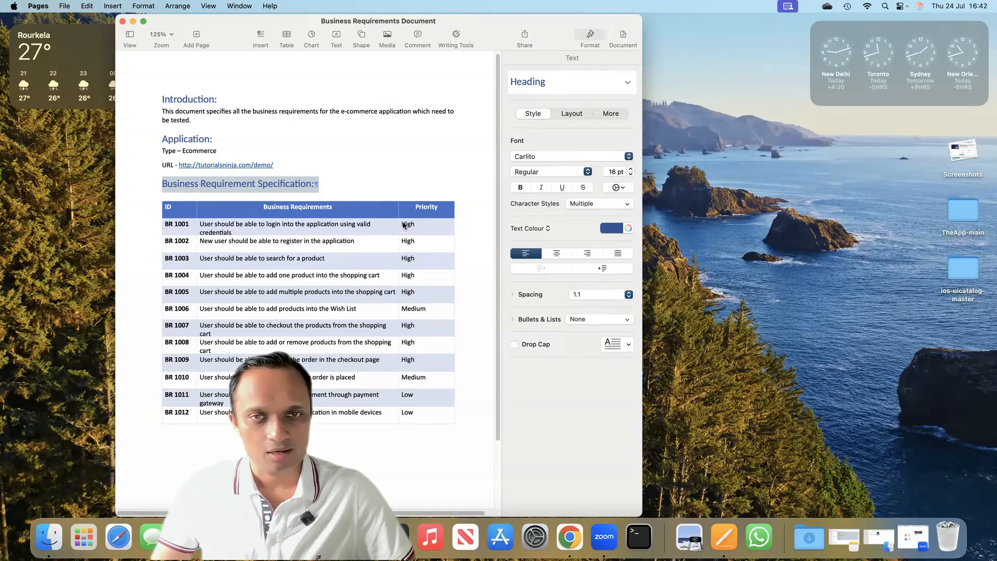
mouse_move(179, 230)
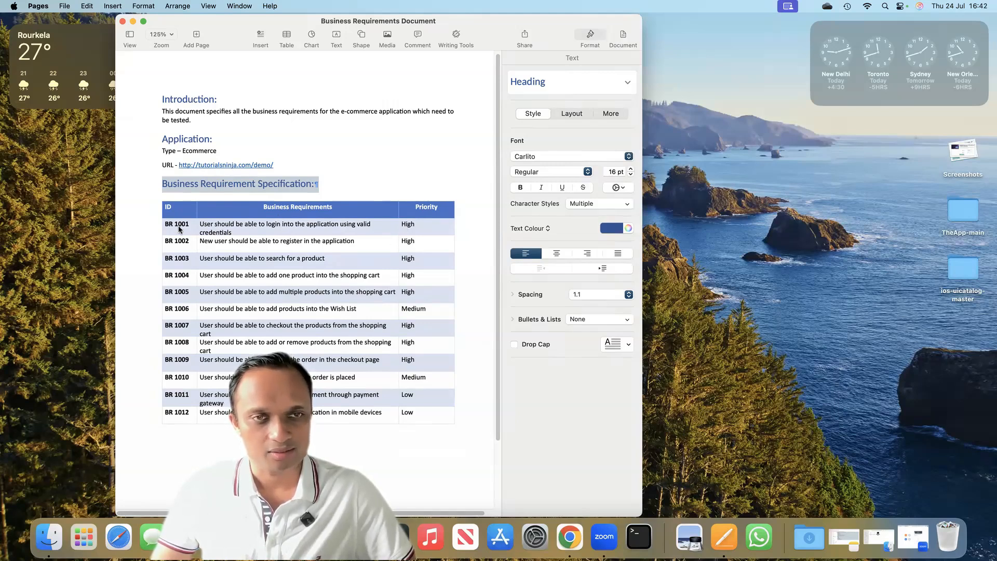
mouse_move(341, 343)
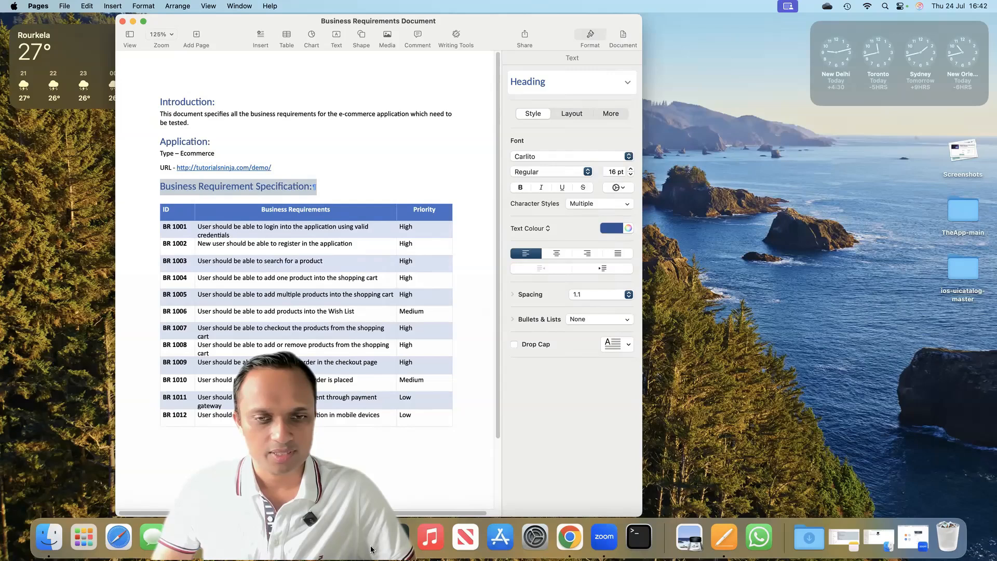
mouse_move(499, 536)
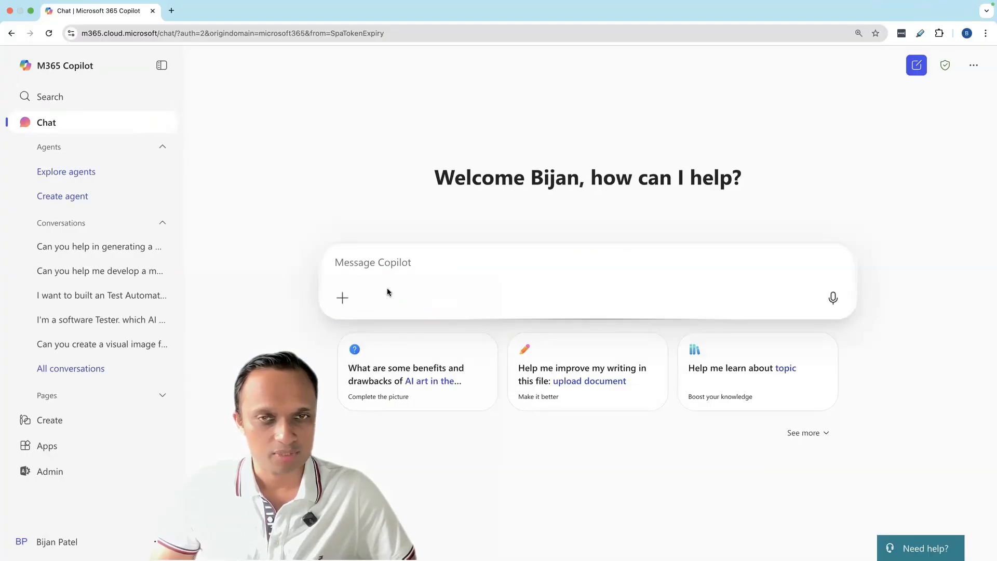
mouse_move(342, 299)
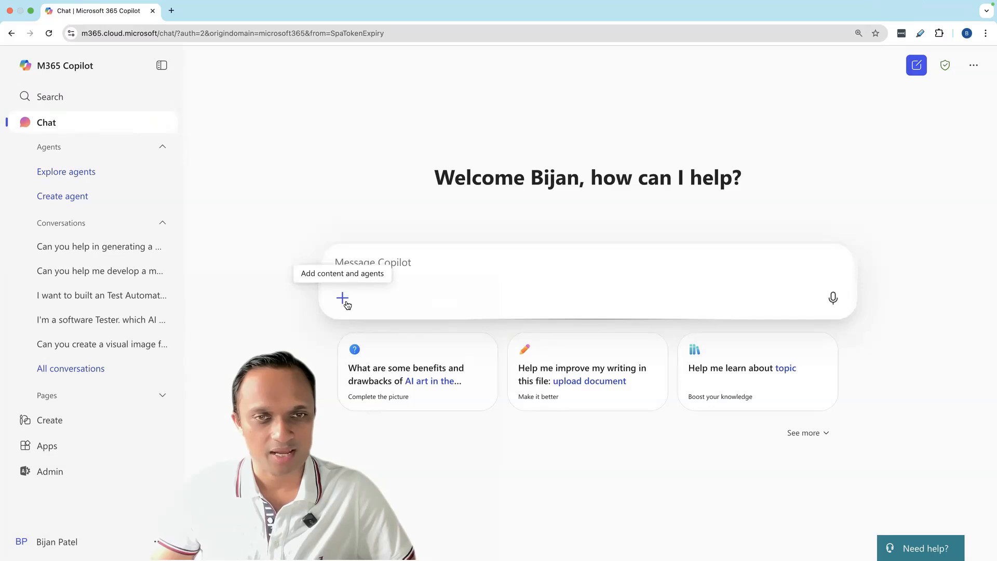
Step: Attach Business Requirements Document 2.docx from this device to the new Copilot message
click(342, 298)
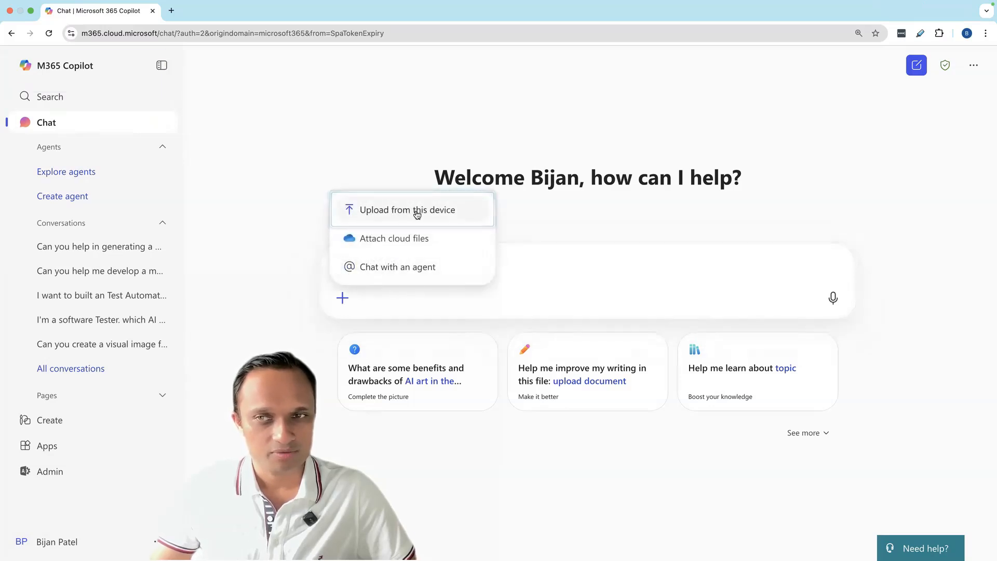
mouse_move(395, 238)
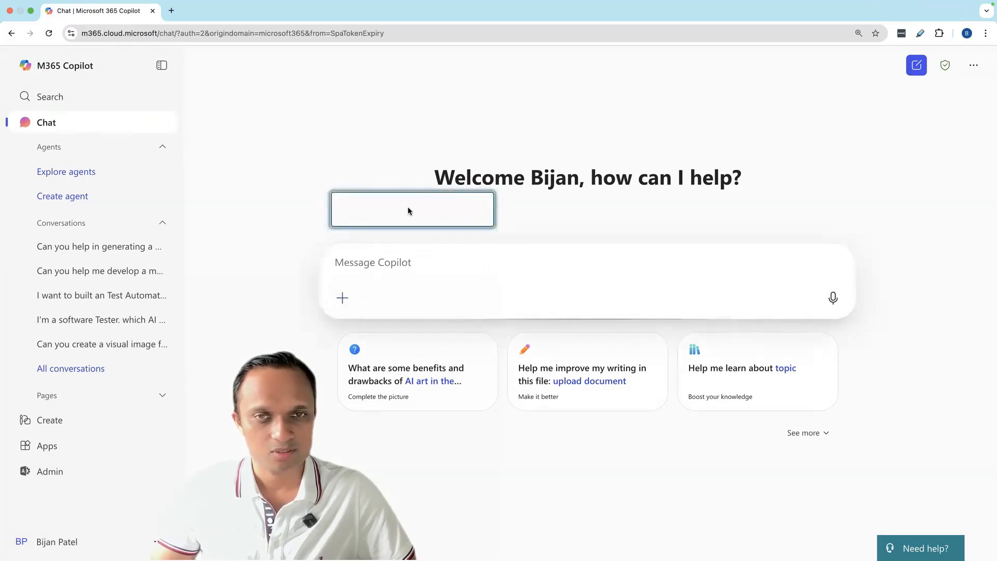
click(342, 298)
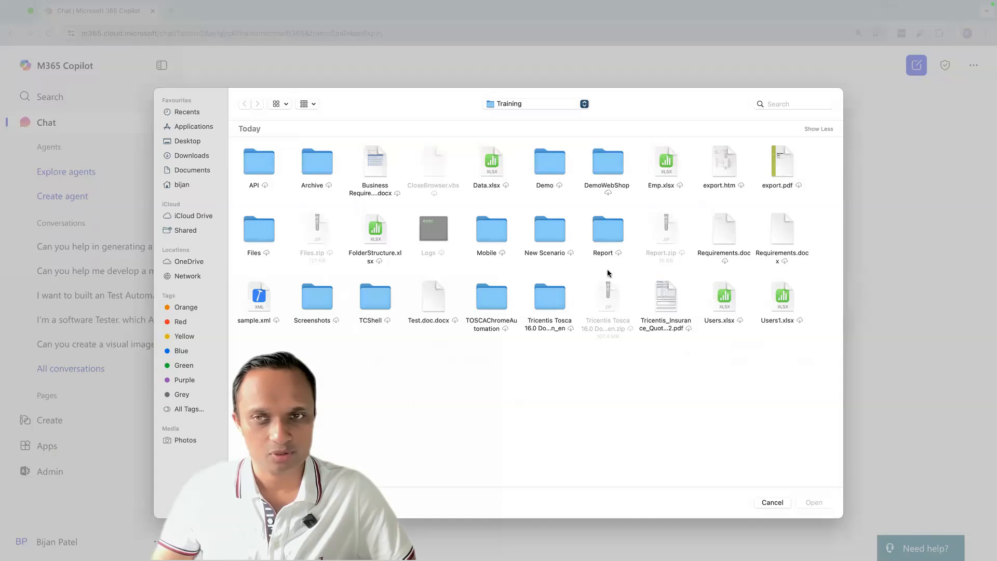
click(375, 161)
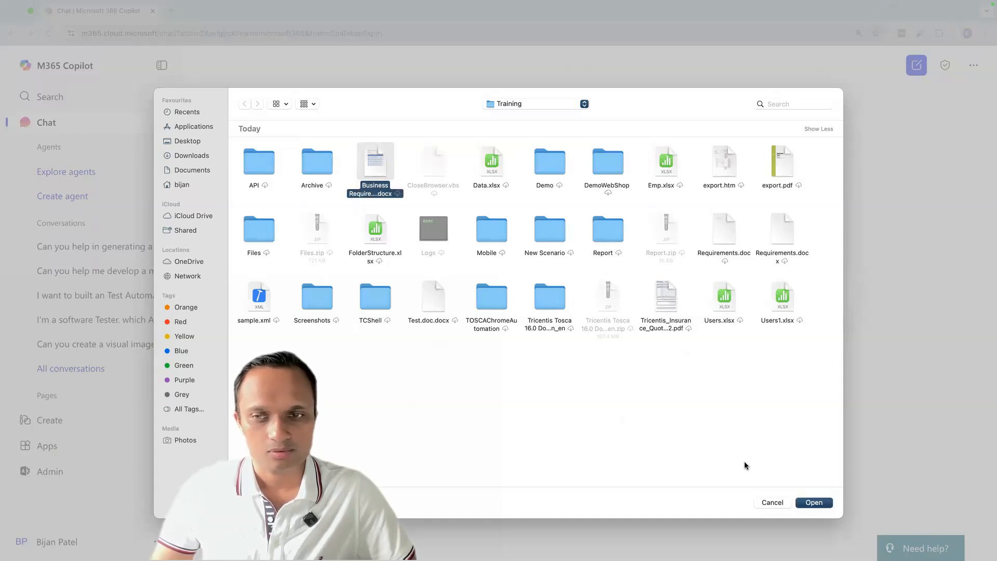
click(813, 503)
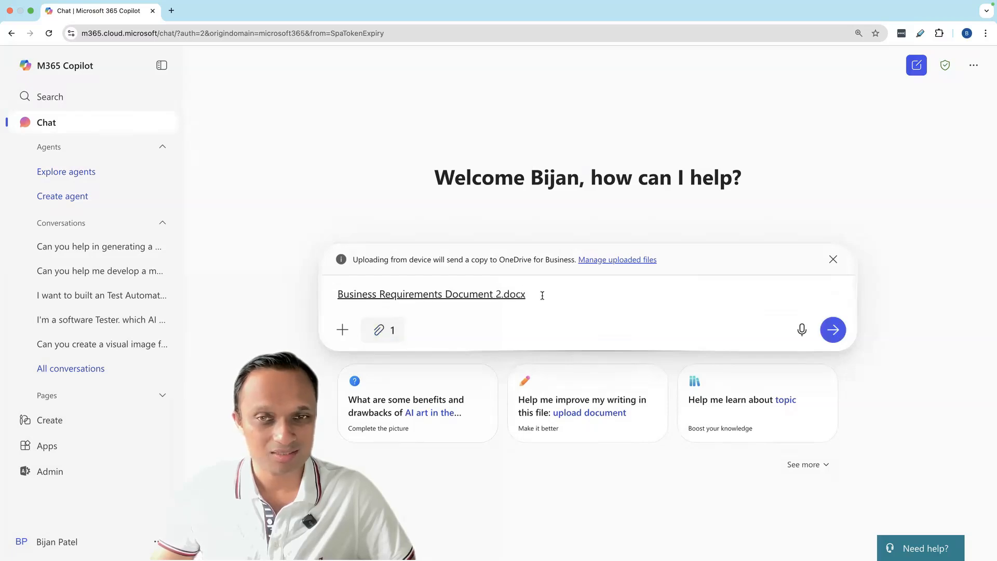
mouse_move(542, 296)
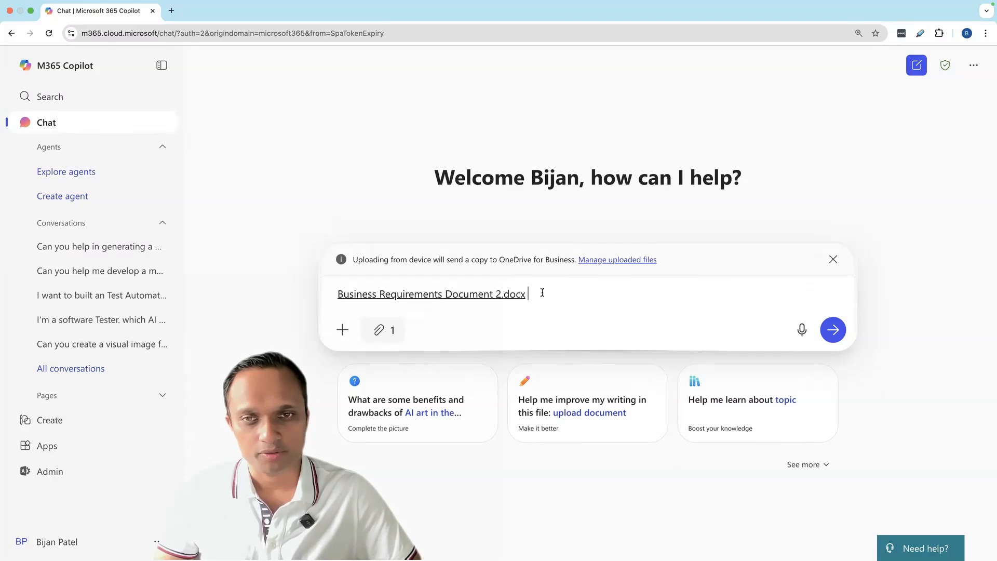
Step: Enter the senior e-commerce software tester prompt asking for test cases following best practices
text(You are a senior software tester specializing in e-commerce platforms. Your task is to generate a comprehensive set of test cases based on the following business requirements document. The test cases should reflect best practices in software testing and cover all critical)
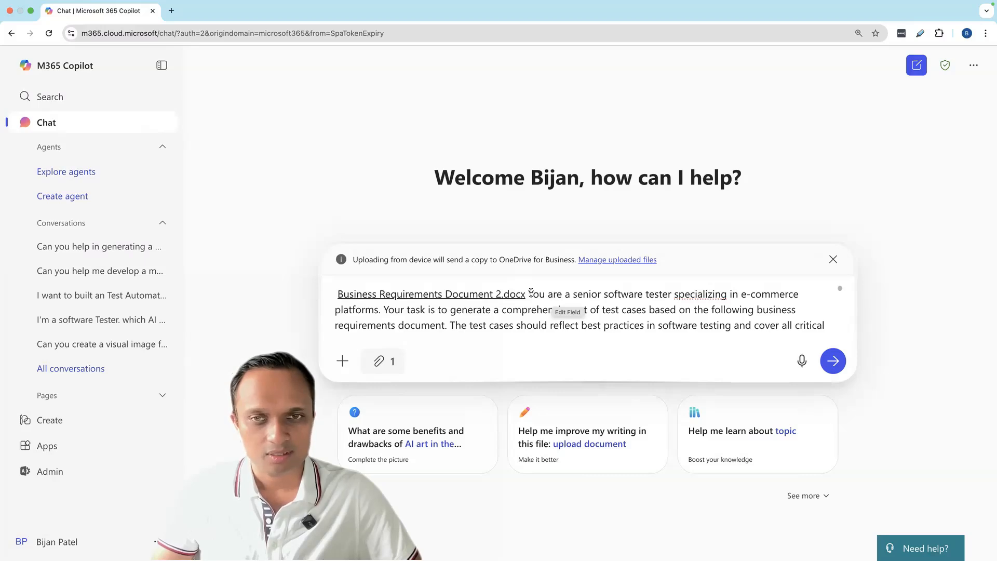
double_click(564, 294)
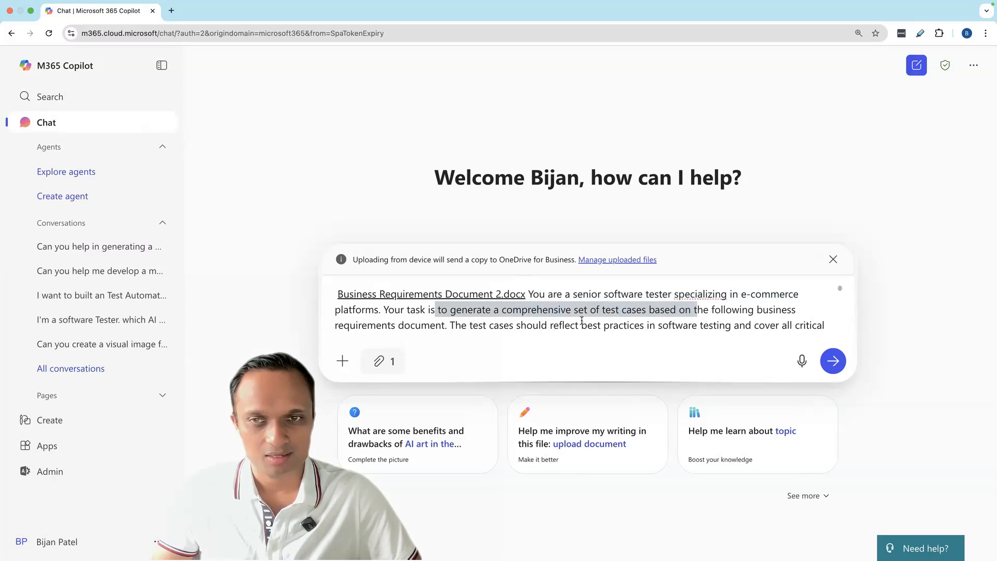
scroll(down, 3)
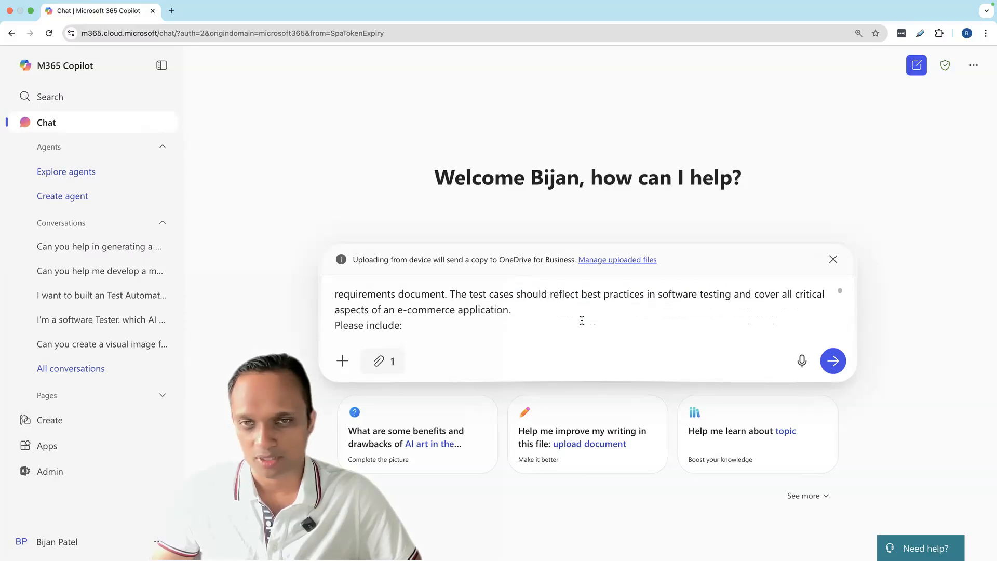
double_click(470, 294)
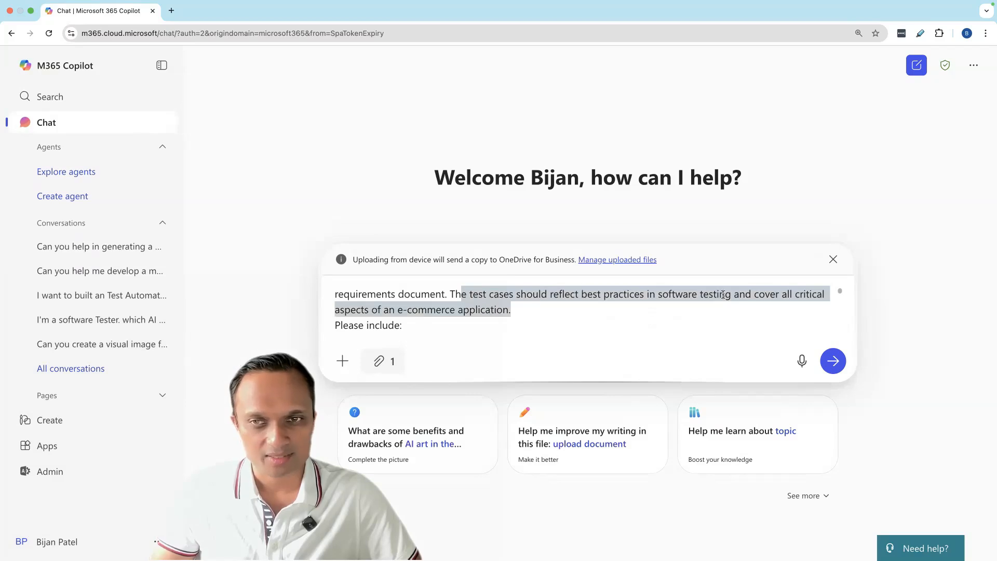
mouse_move(495, 321)
text(* Product search and filtering)
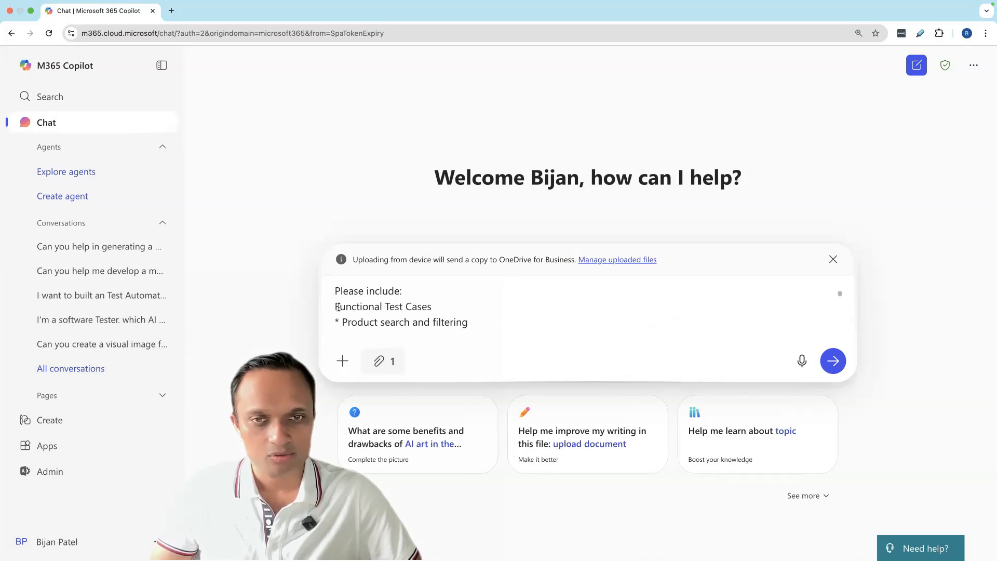
Step: Add the functional areas list (add to cart, remove from cart) and data-driven variation test types
text(* Add to cart, remove from cart)
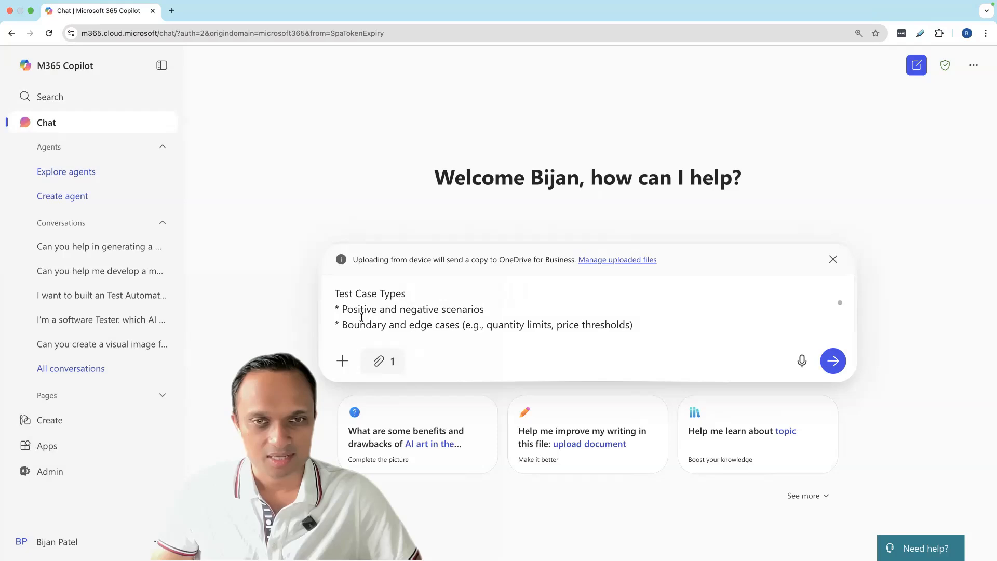
drag(337, 309, 537, 324)
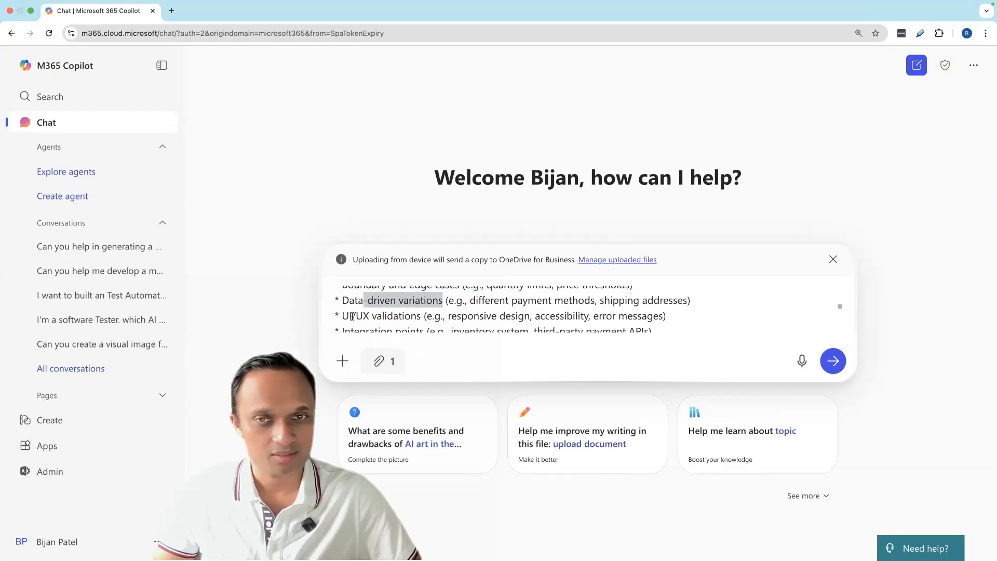
scroll(down, 3)
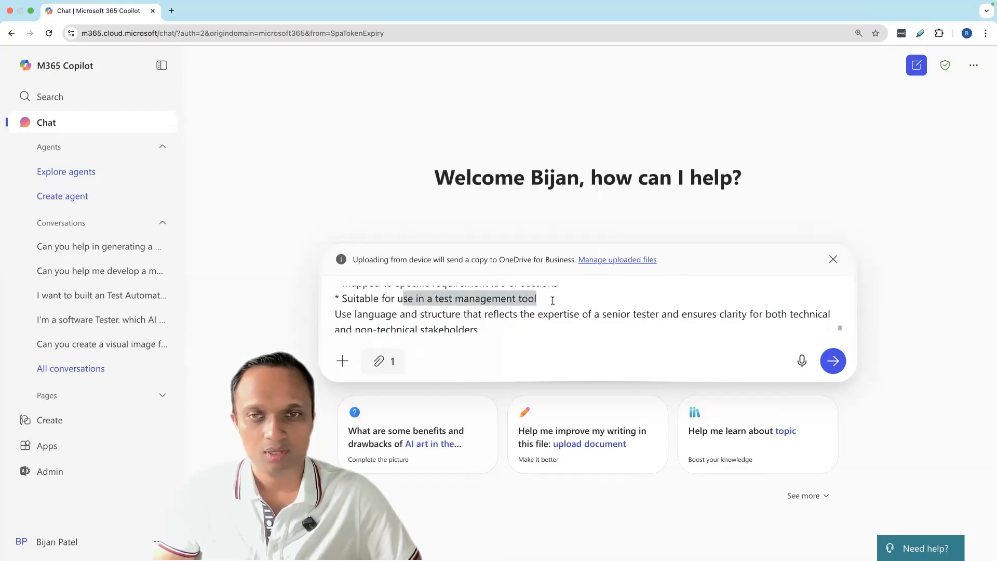
Step: Add 'like JIRA' after 'test management tool' and review the closing stakeholder instruction
text(li)
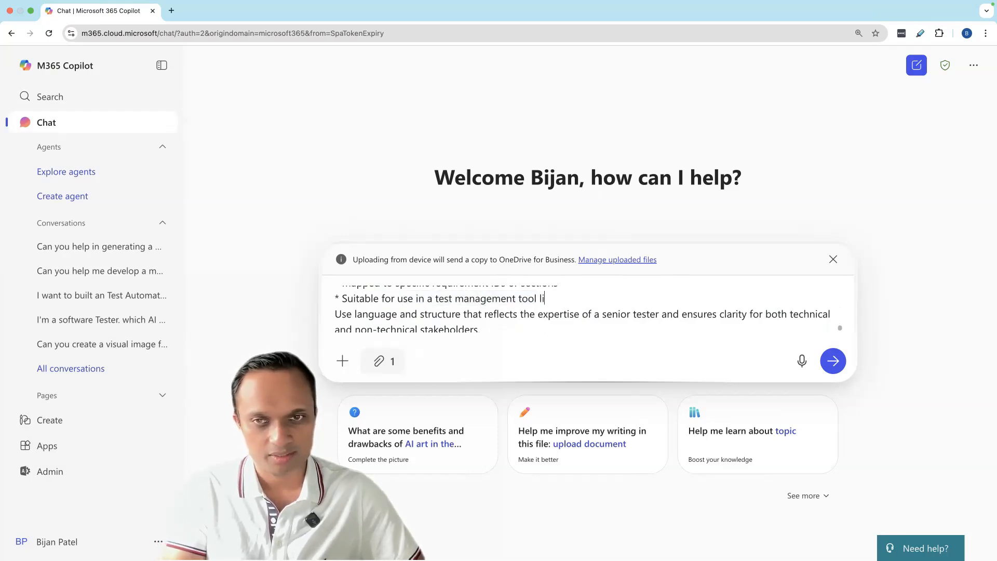
text(ke JIRA)
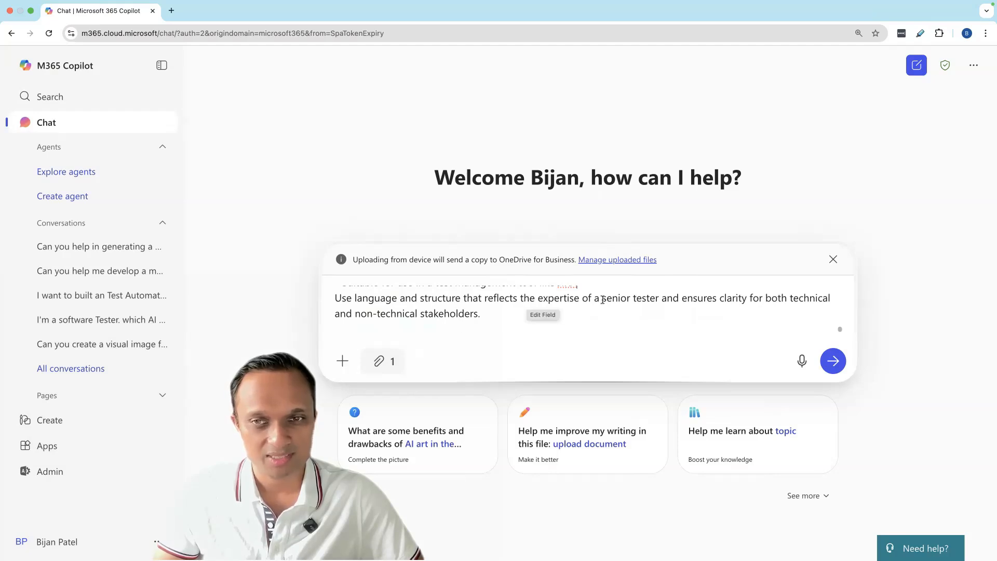
double_click(629, 298)
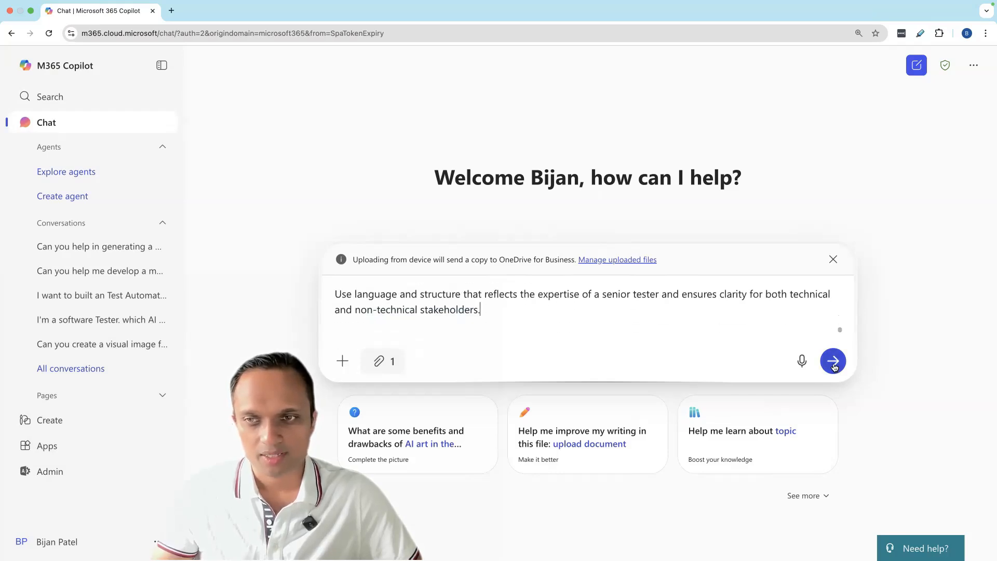
click(833, 361)
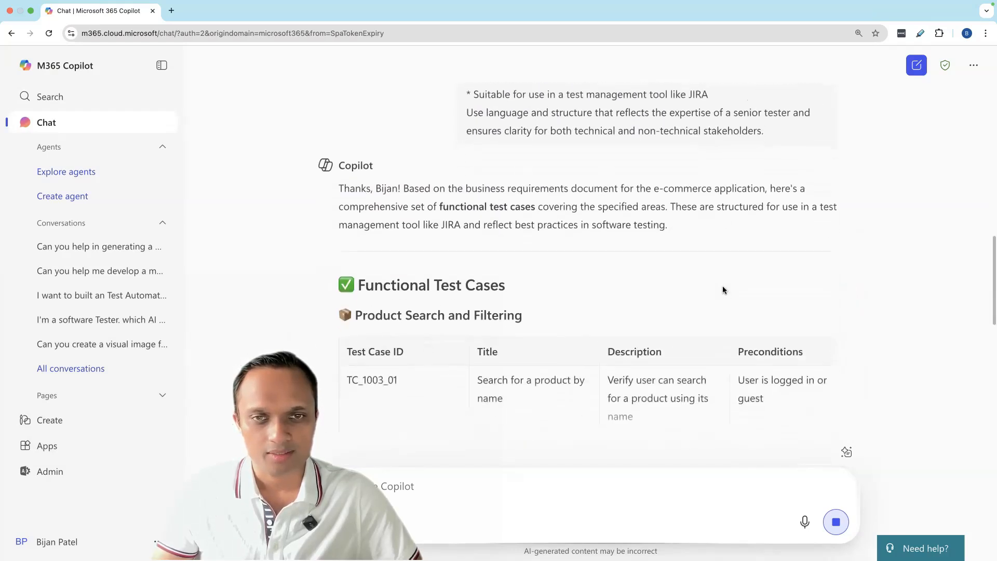
scroll(down, 3)
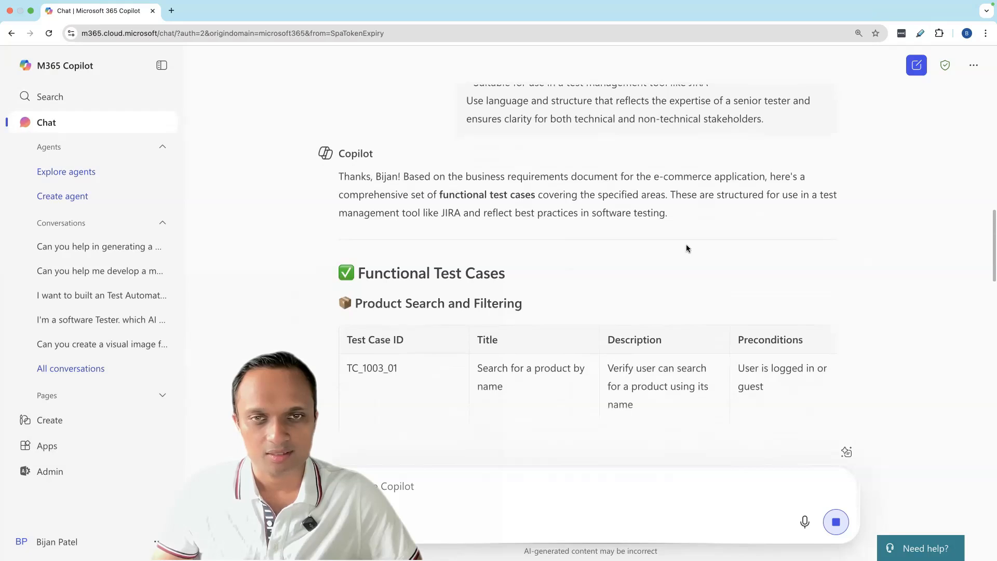
scroll(down, 3)
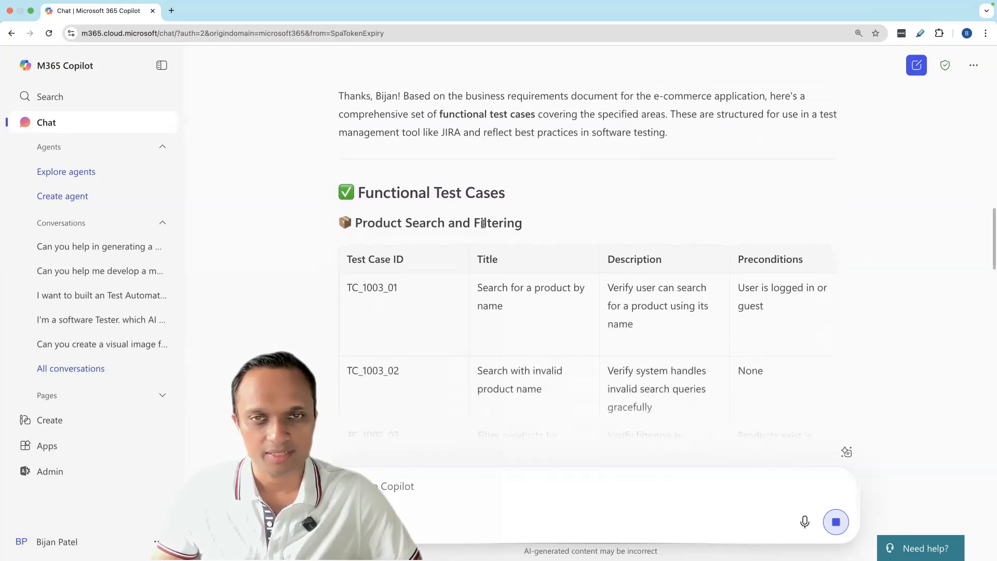
double_click(430, 193)
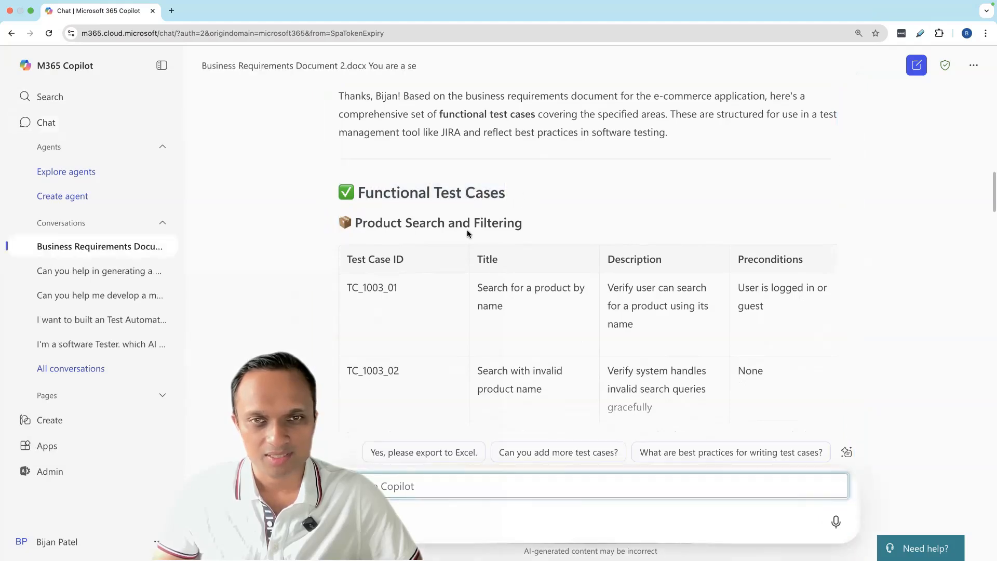
double_click(438, 222)
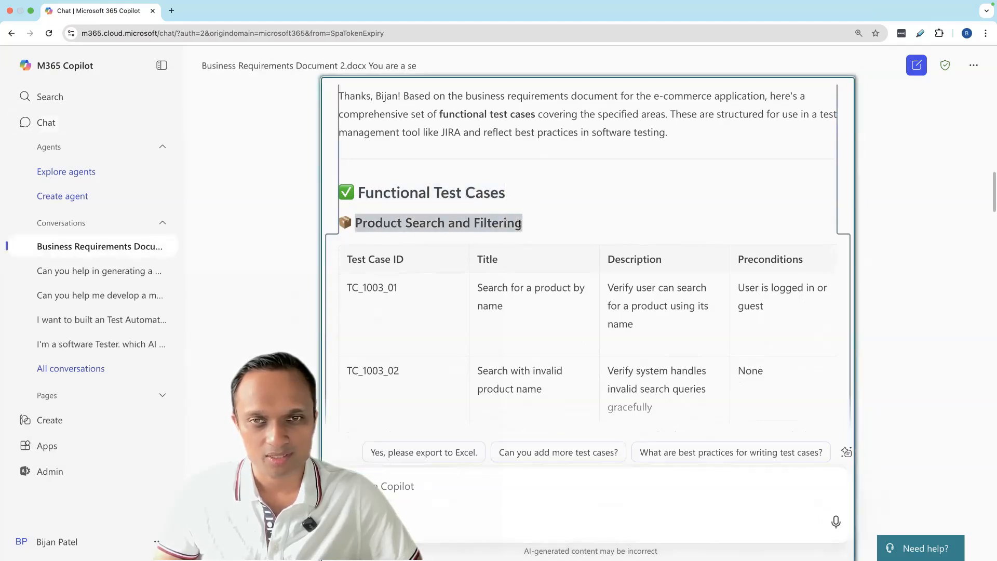
scroll(down, 3)
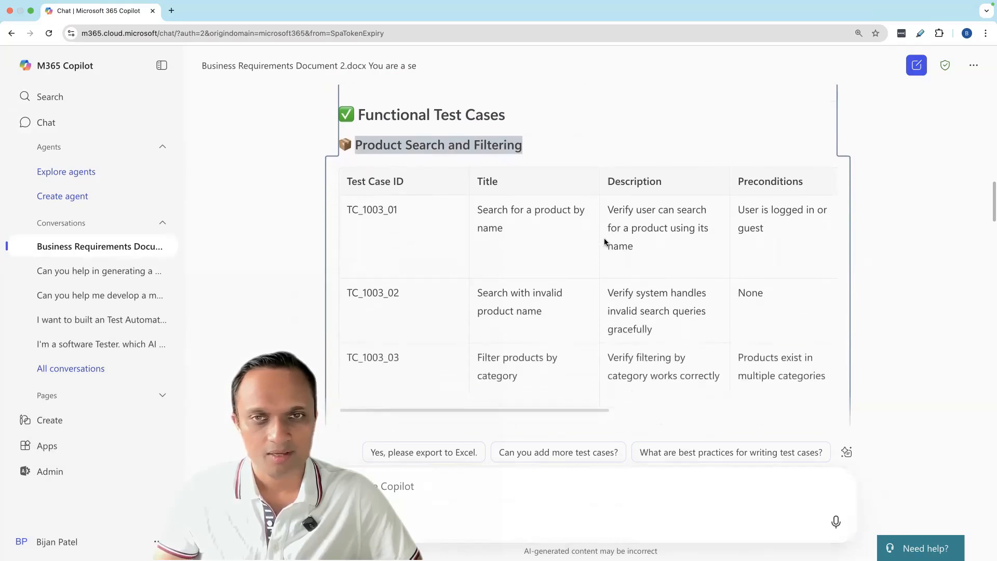
scroll(down, 3)
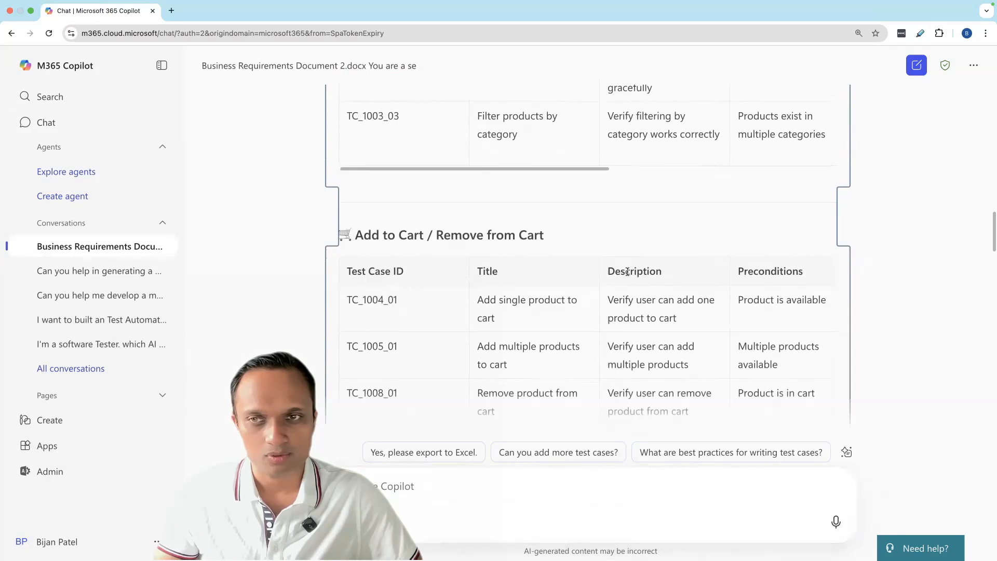
scroll(down, 3)
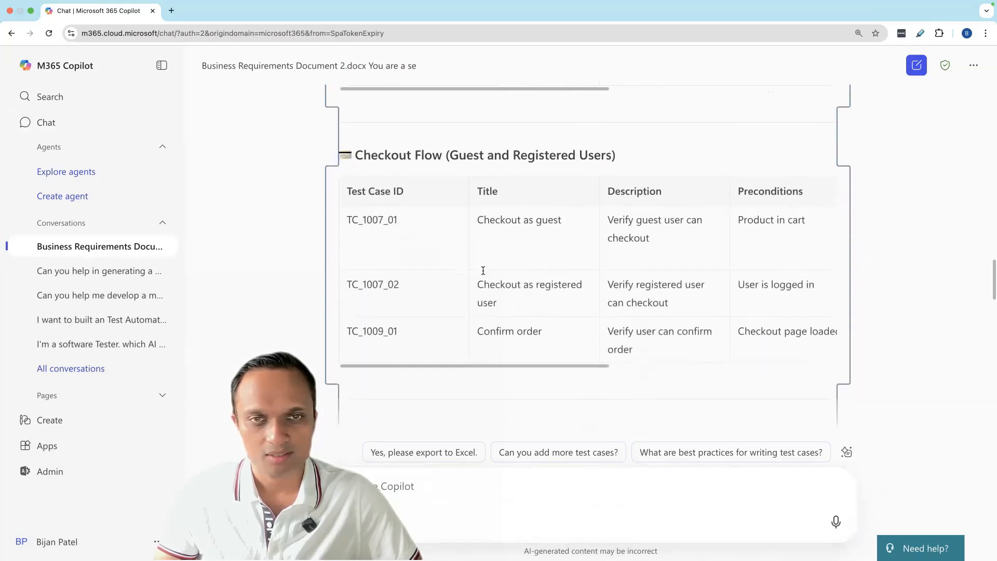
scroll(down, 3)
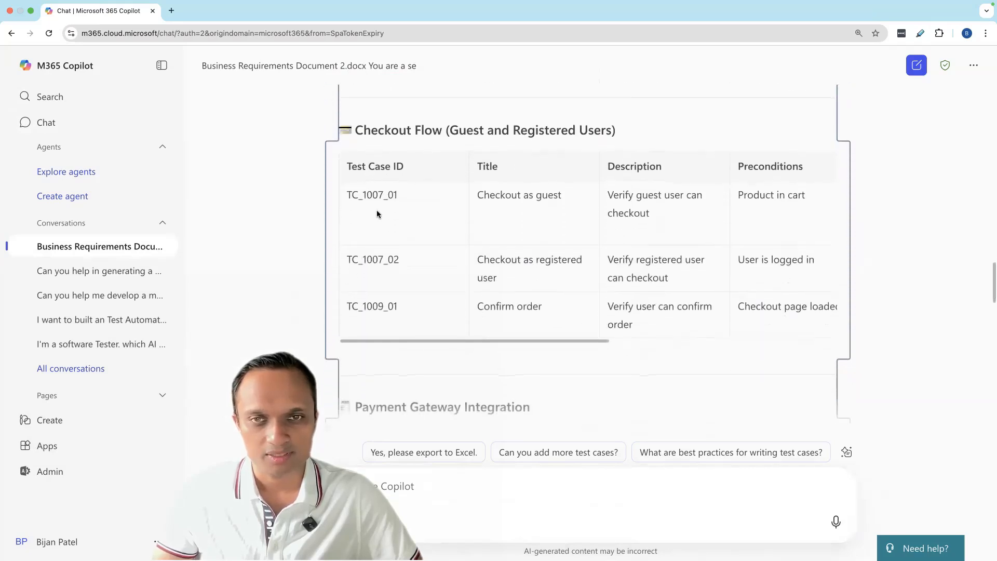
scroll(down, 3)
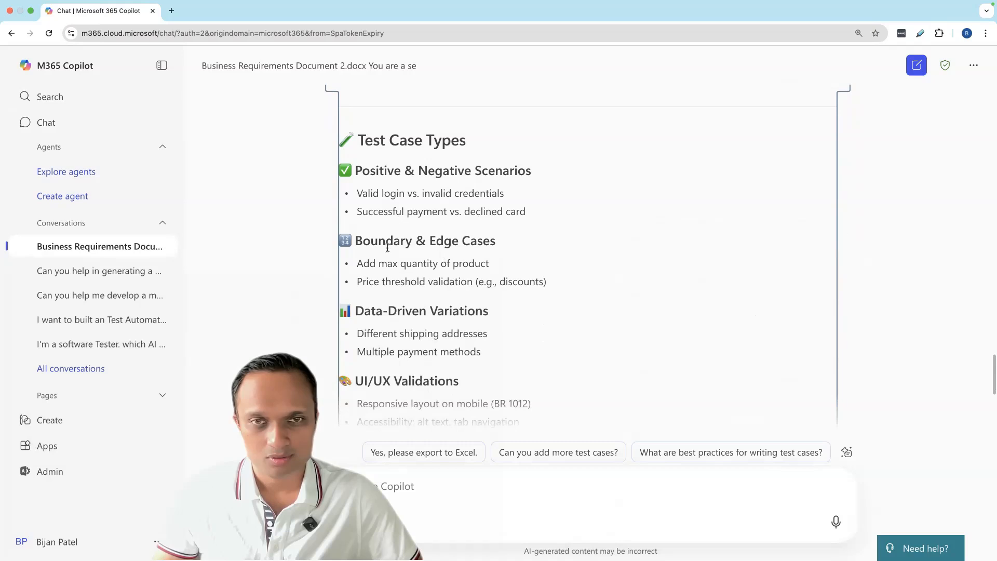
scroll(down, 3)
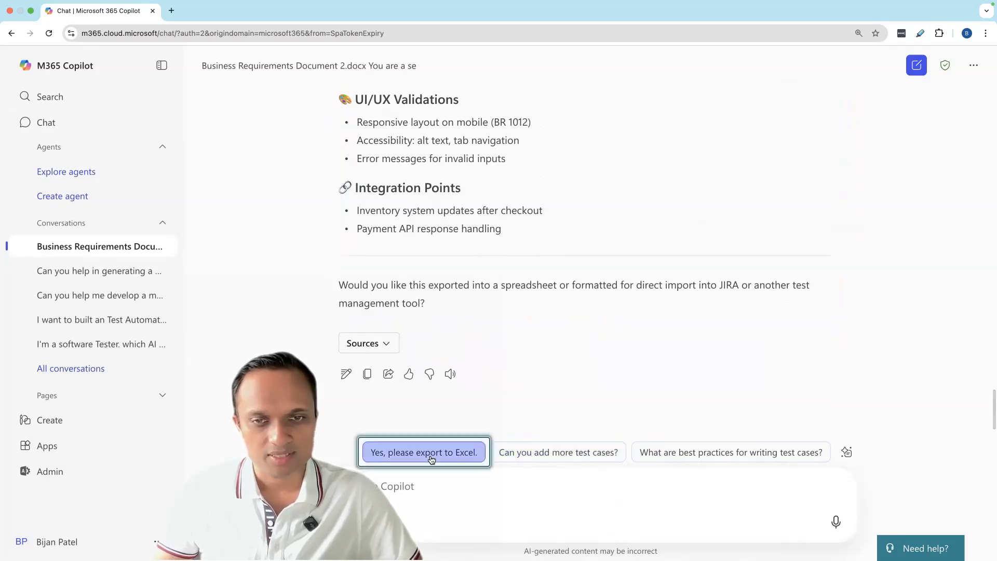
Step: Request the test cases exported to Excel via the 'Yes, please export to Excel.' suggestion
click(423, 452)
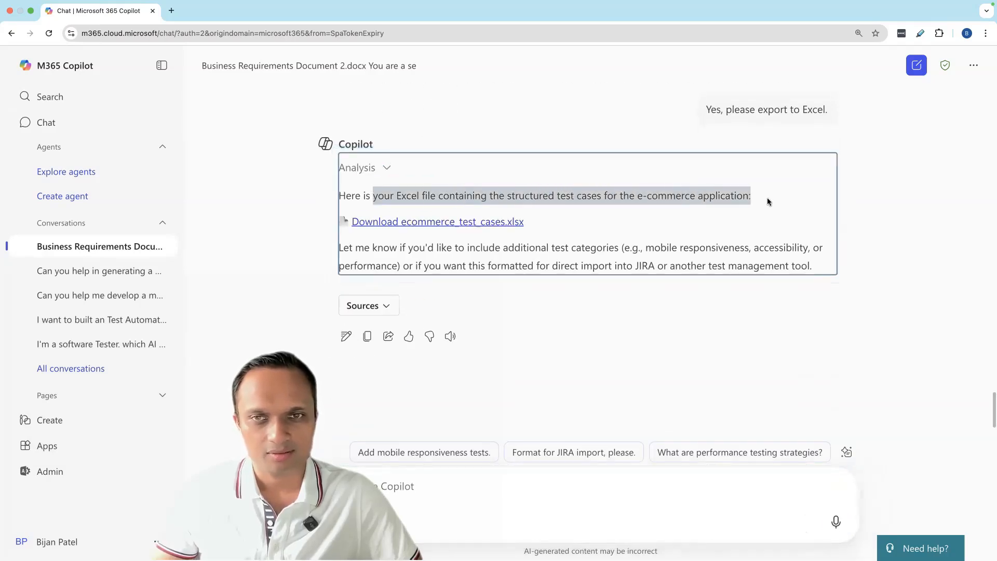
mouse_move(634, 257)
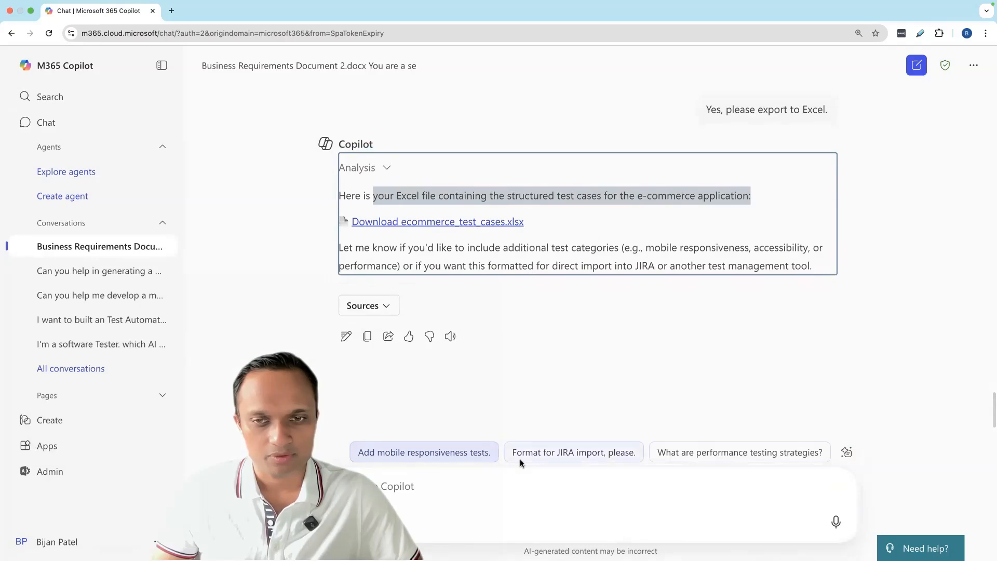
mouse_move(572, 452)
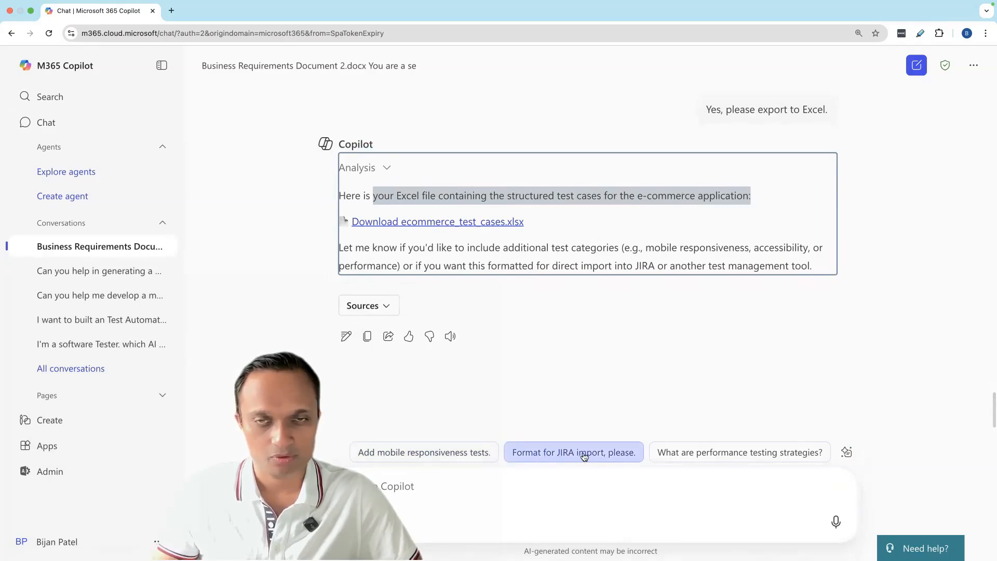
mouse_move(424, 452)
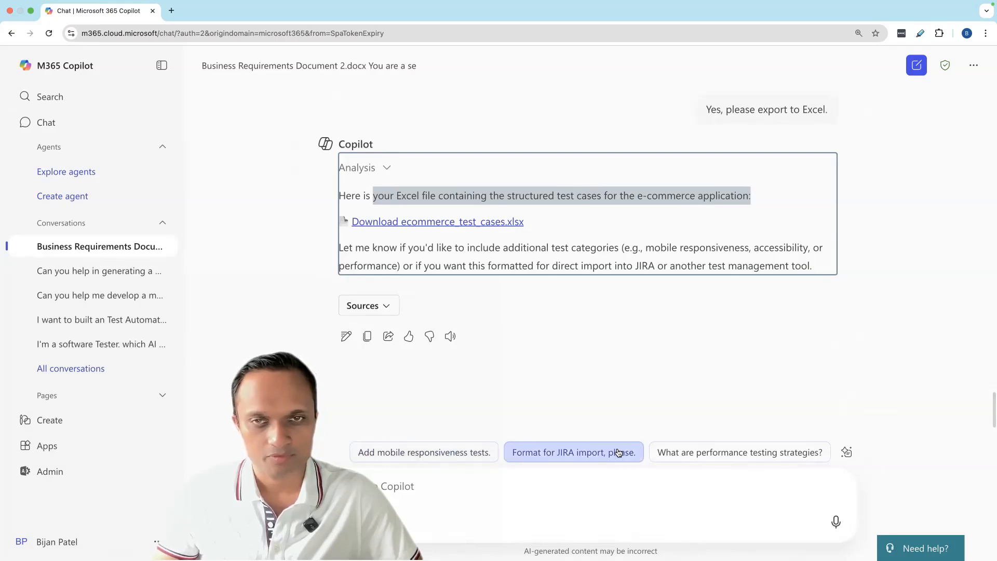
mouse_move(739, 452)
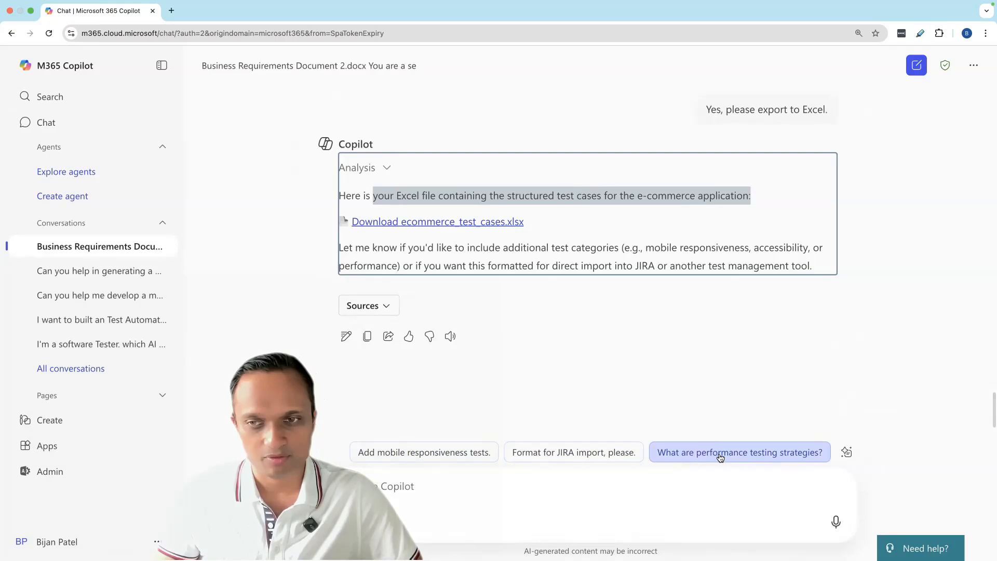
mouse_move(424, 452)
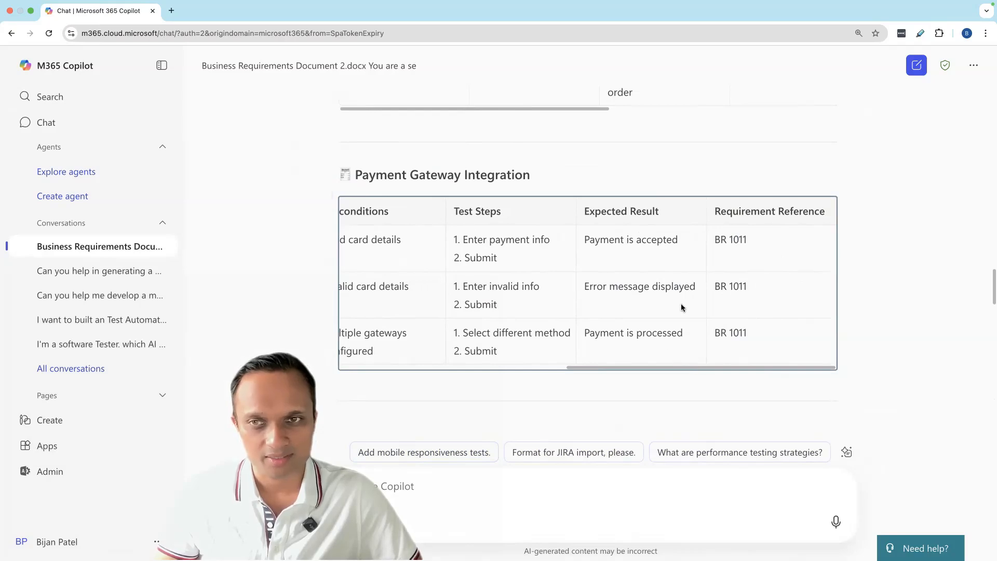
mouse_move(644, 366)
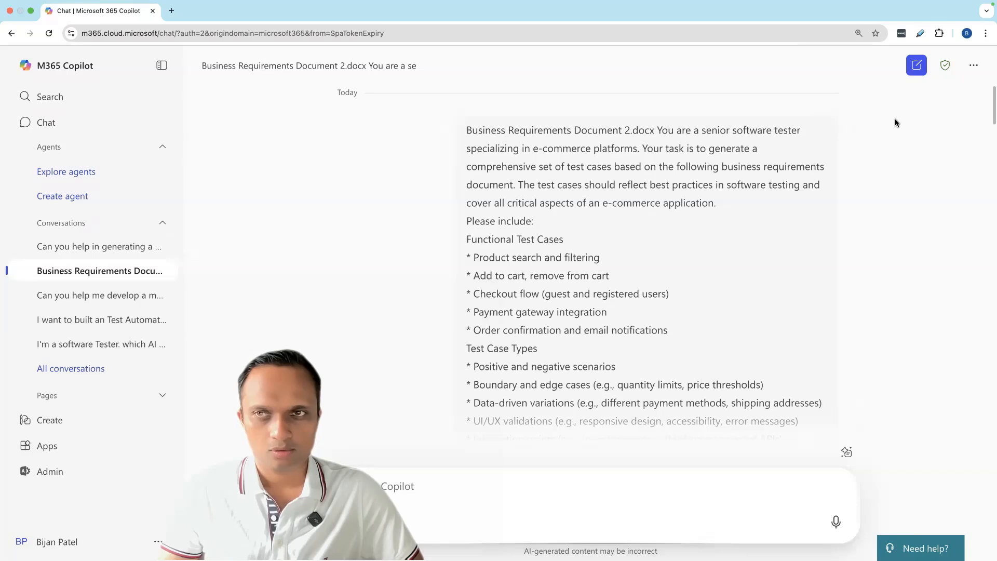
mouse_move(916, 65)
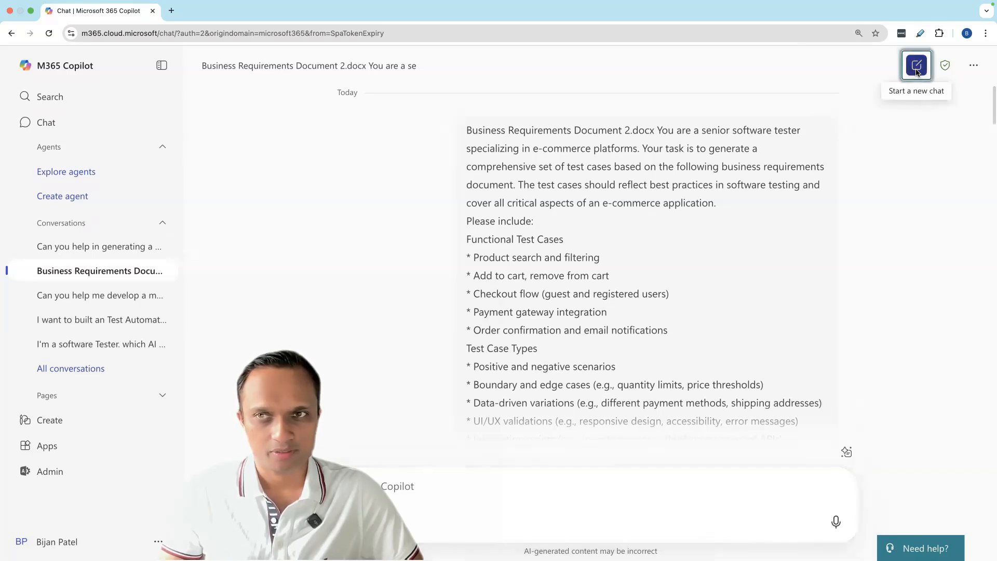
Step: Start a new chat and enter the senior QA tester SauceDemo prompt including security checks
click(916, 65)
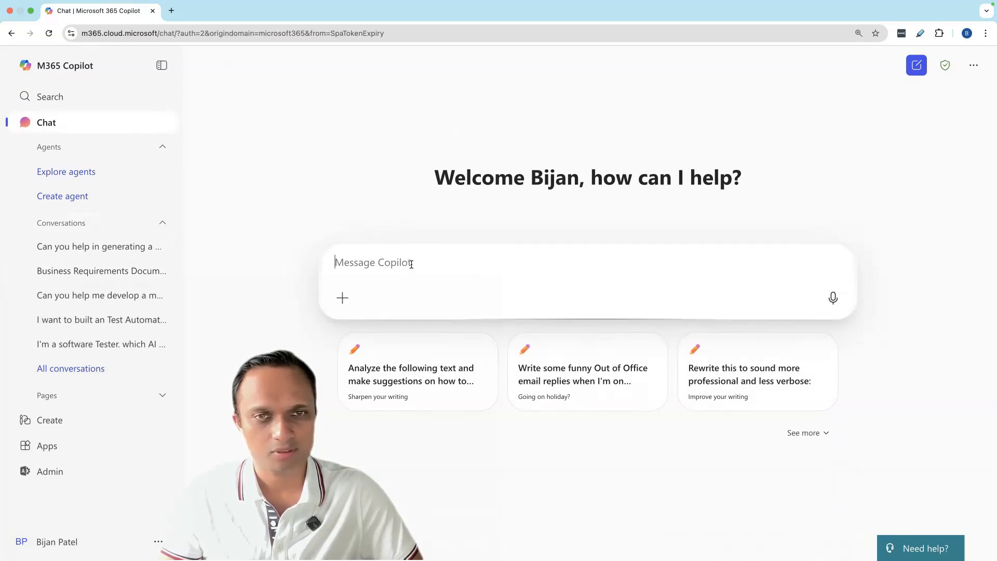
text(Security checks like input sanitization and session expiration)
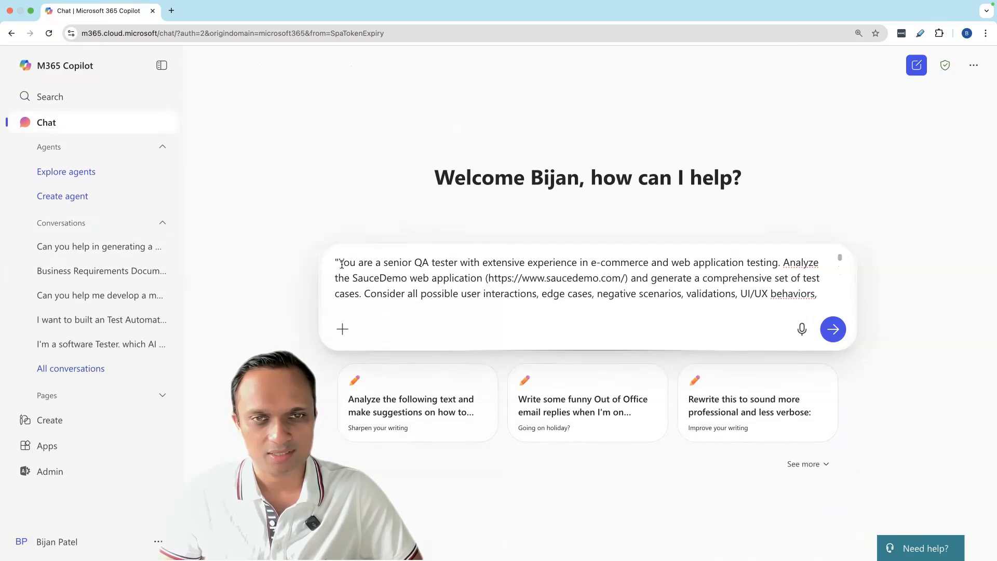
mouse_move(427, 279)
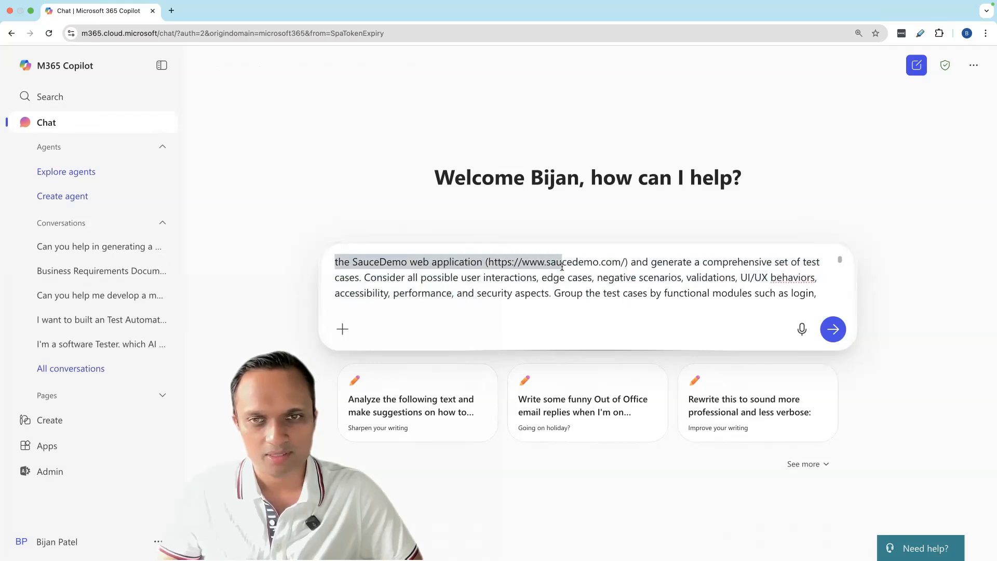
click(630, 262)
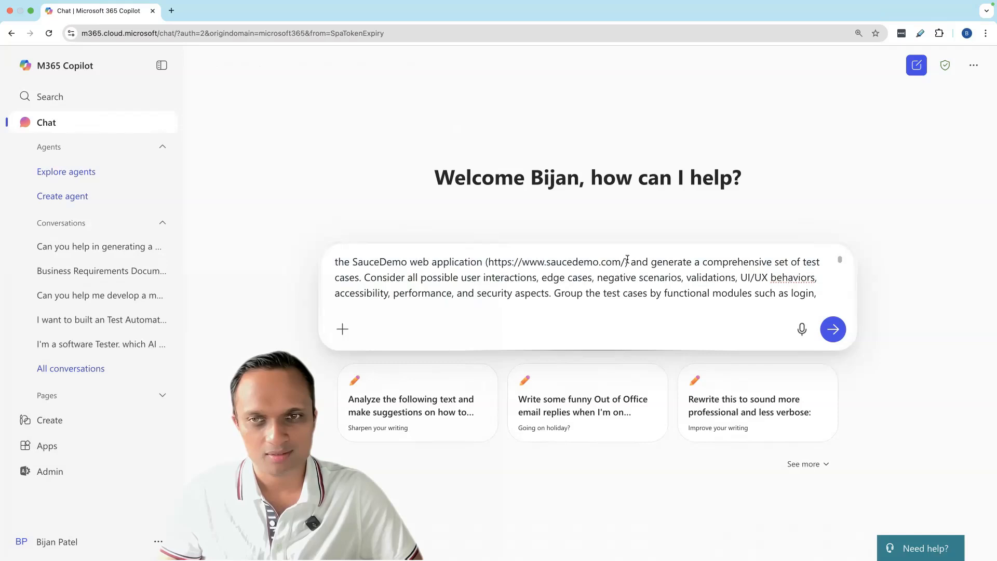
double_click(556, 262)
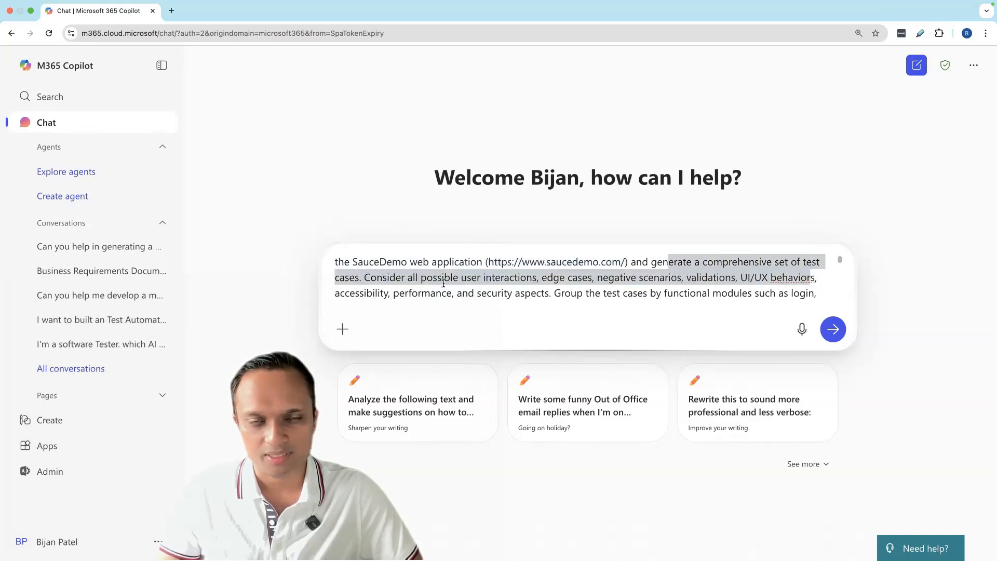
Step: Review the prompt's maximum coverage goal sentence and the SauceDemo URL
scroll(down, 3)
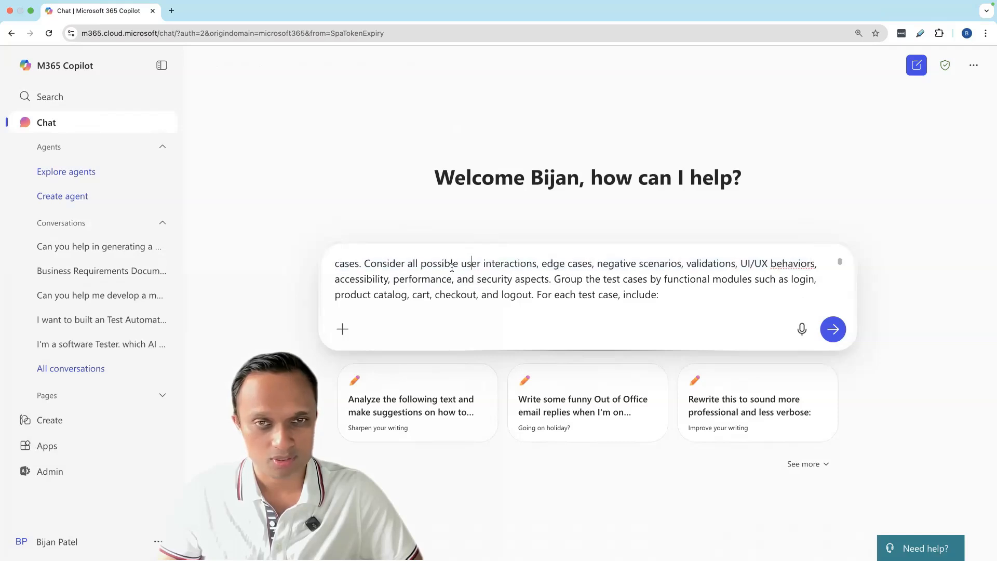
drag(542, 263, 625, 263)
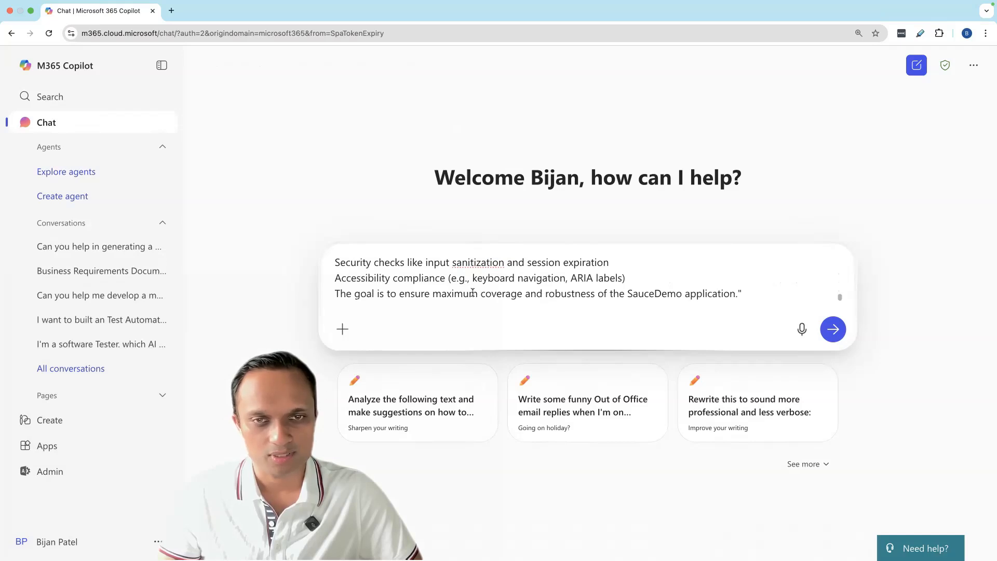
drag(354, 293, 455, 293)
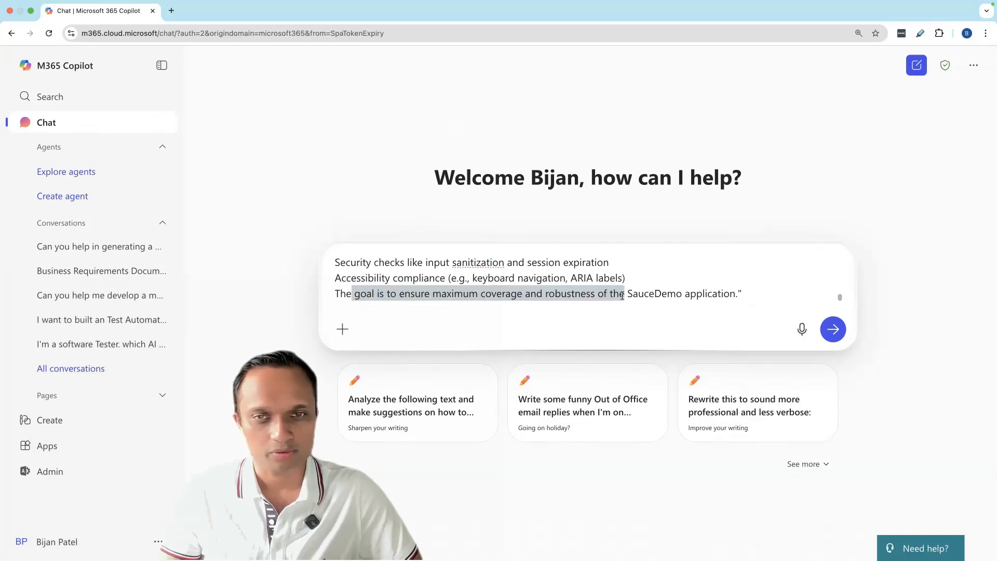
drag(626, 293, 731, 293)
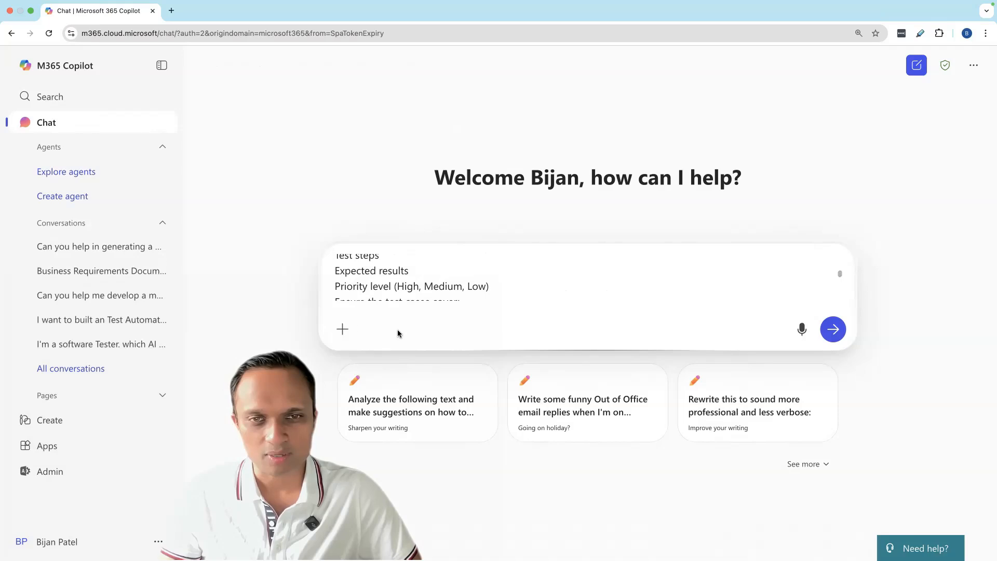
mouse_move(342, 329)
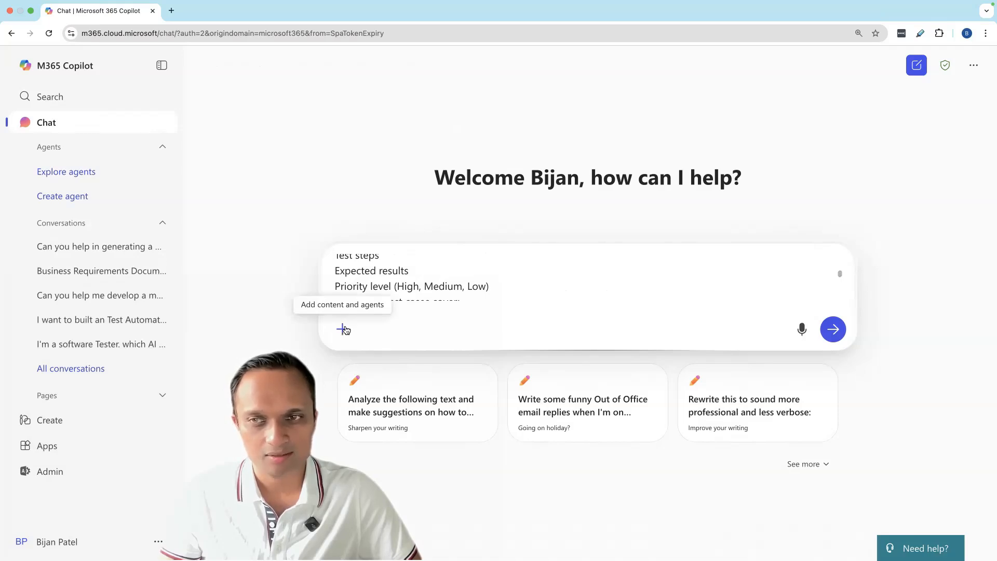
mouse_move(803, 330)
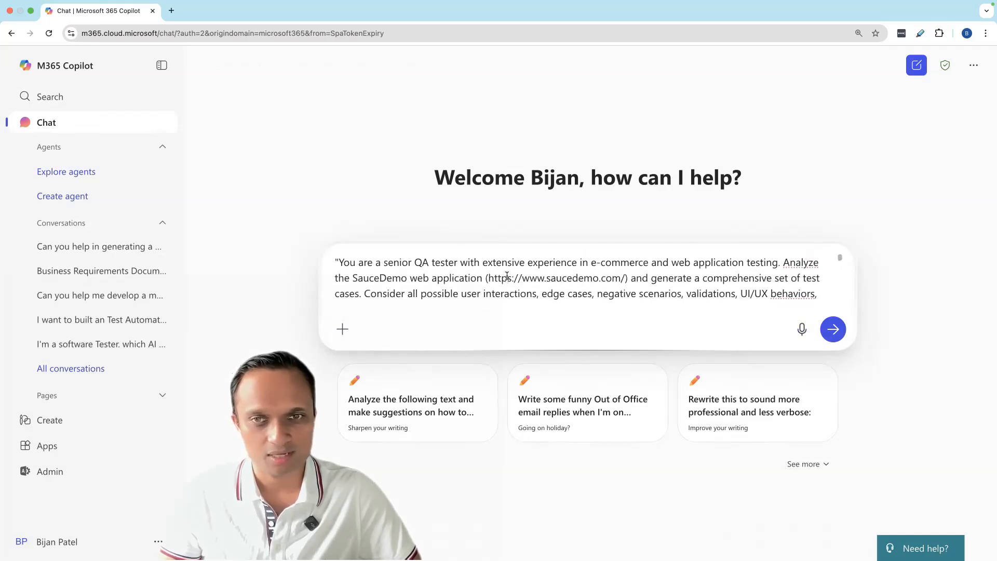
double_click(559, 279)
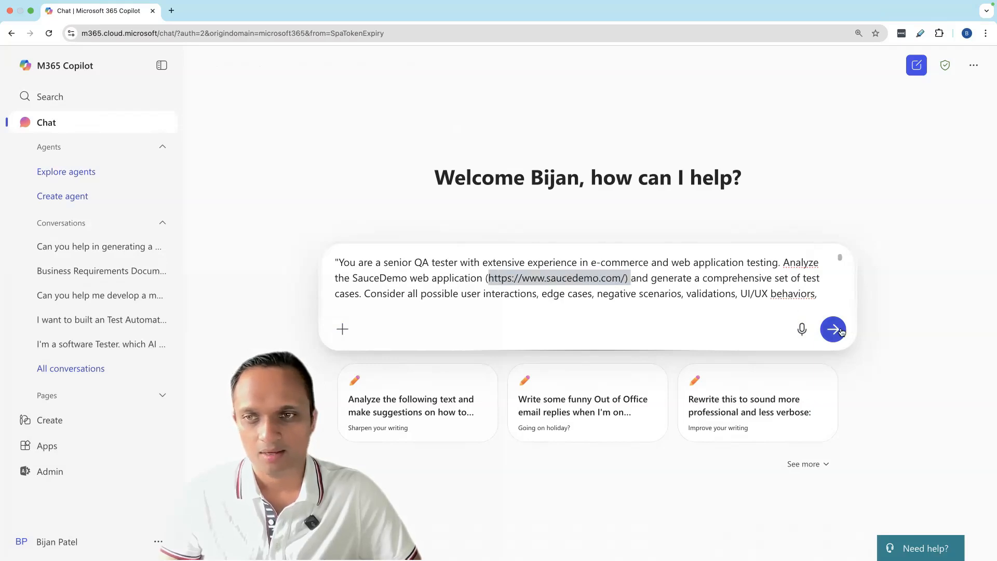
Step: Send the SauceDemo prompt and read the test case modules as Copilot generates them
click(834, 329)
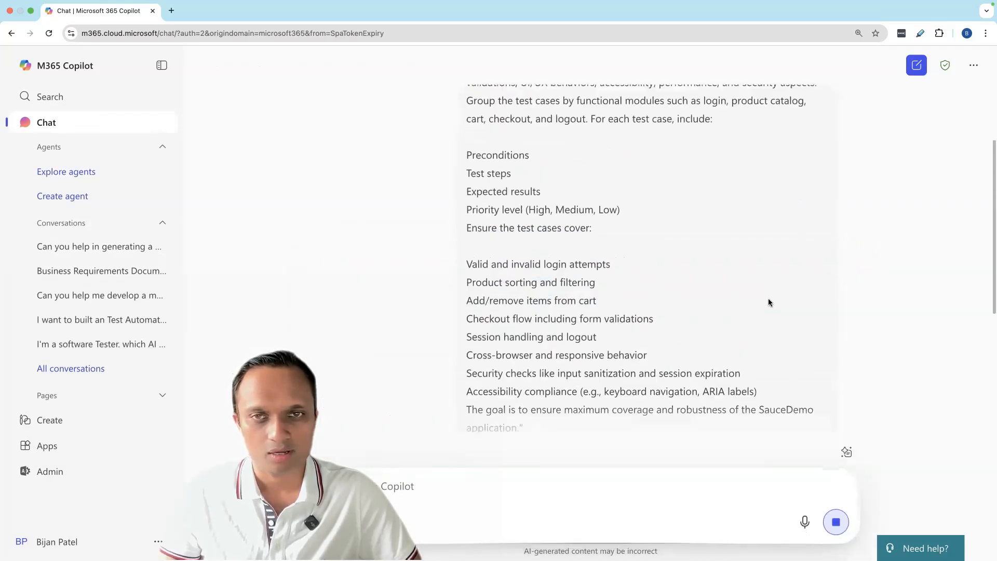
scroll(up, 3)
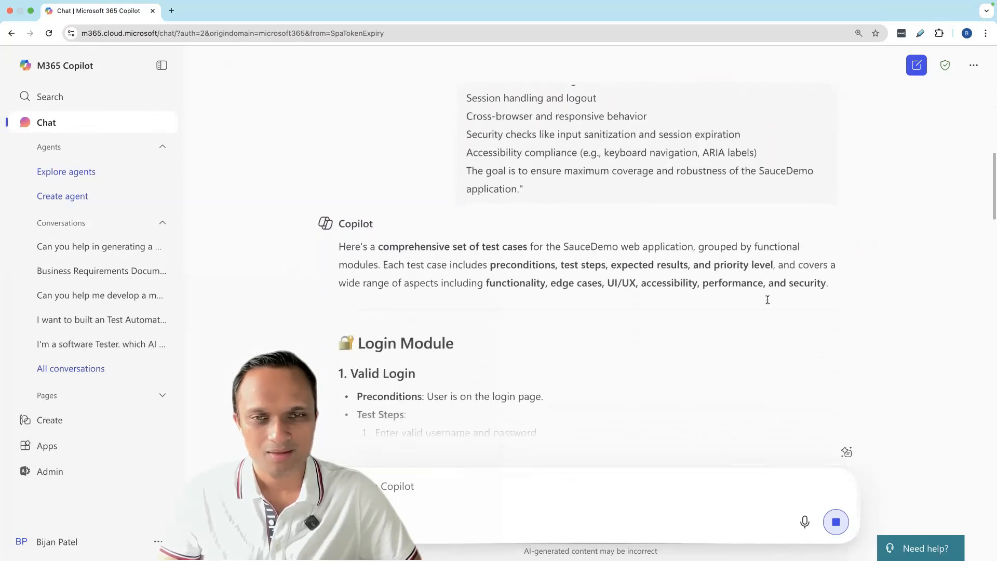
scroll(down, 3)
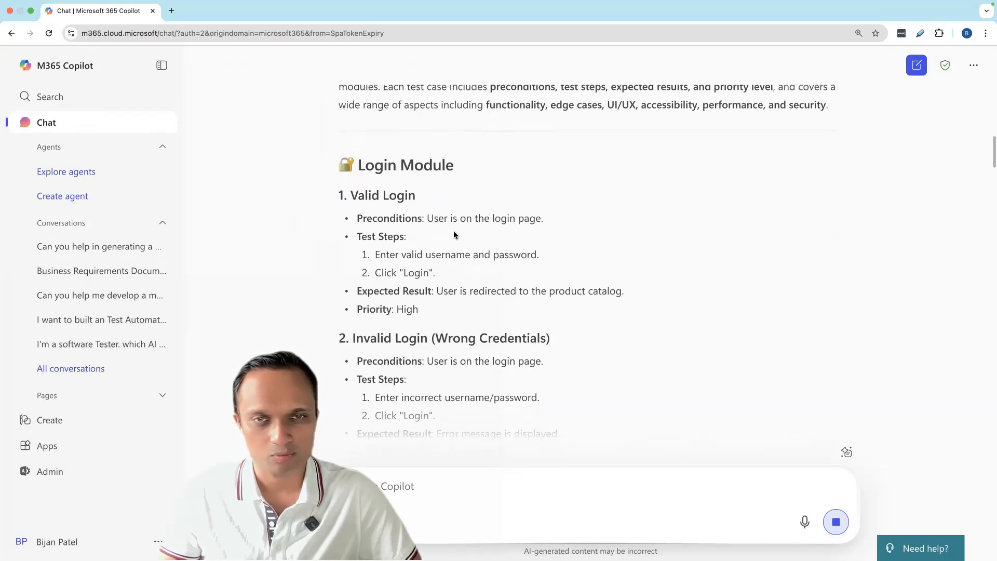
scroll(down, 3)
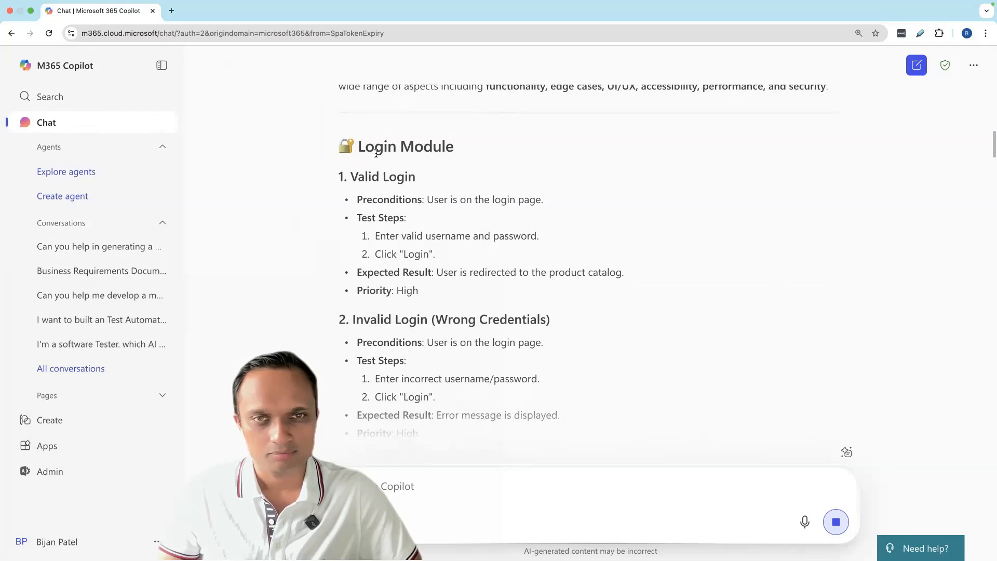
scroll(down, 3)
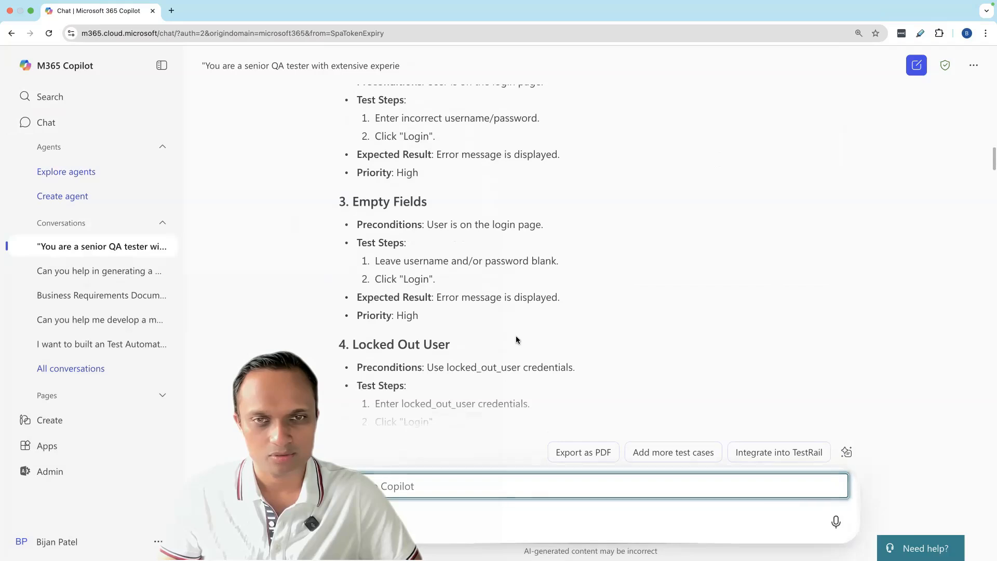
scroll(down, 3)
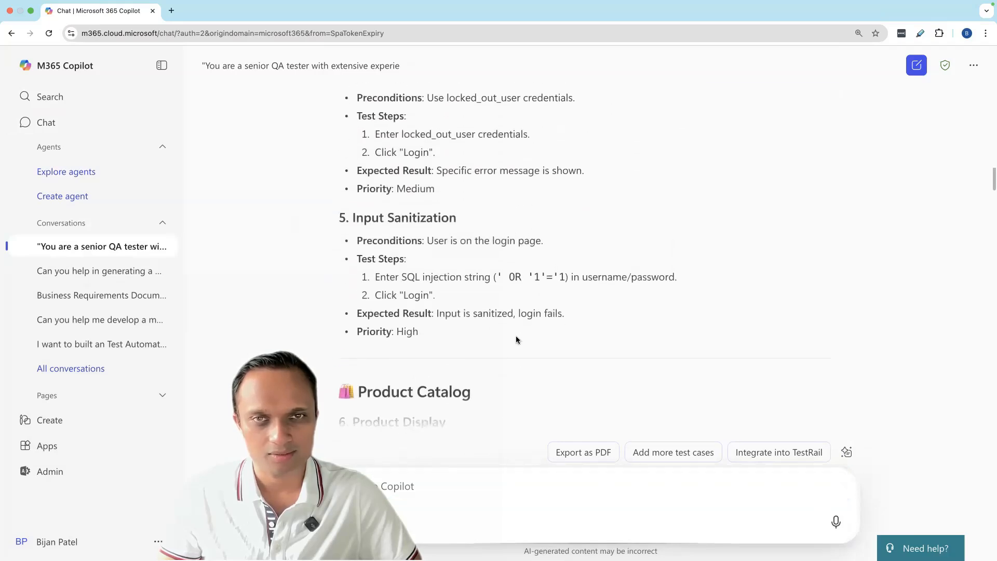
scroll(down, 3)
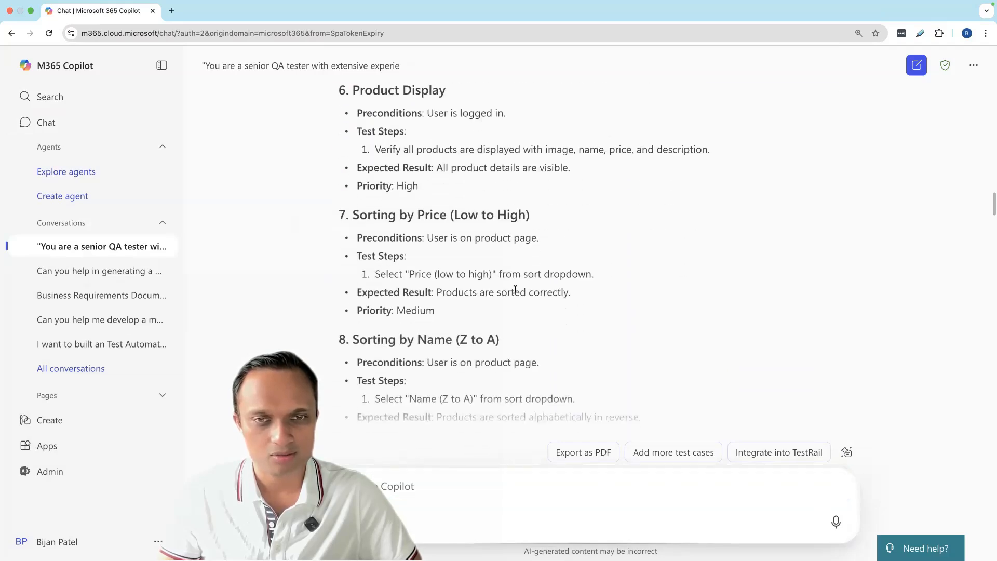
scroll(down, 3)
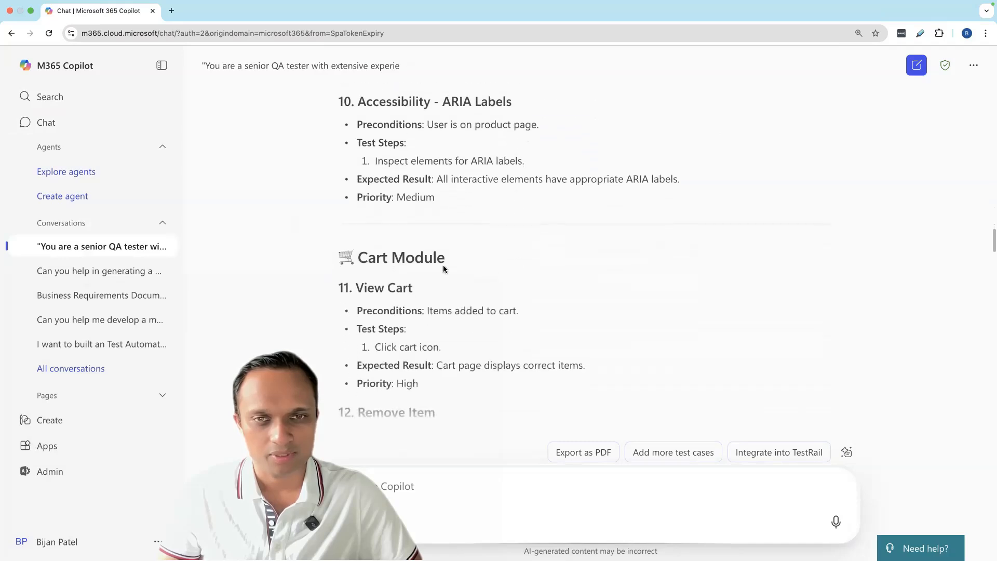
scroll(down, 3)
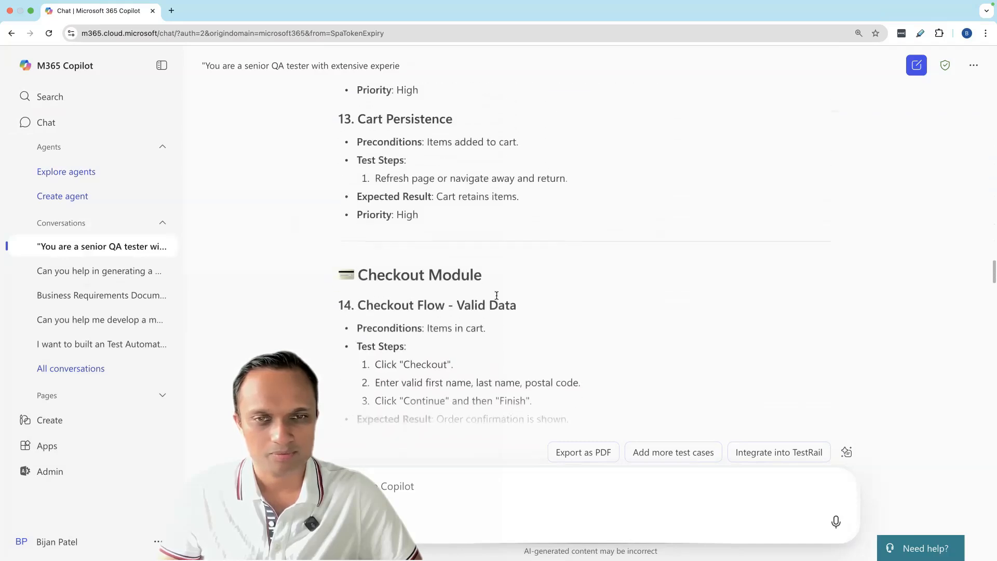
scroll(down, 3)
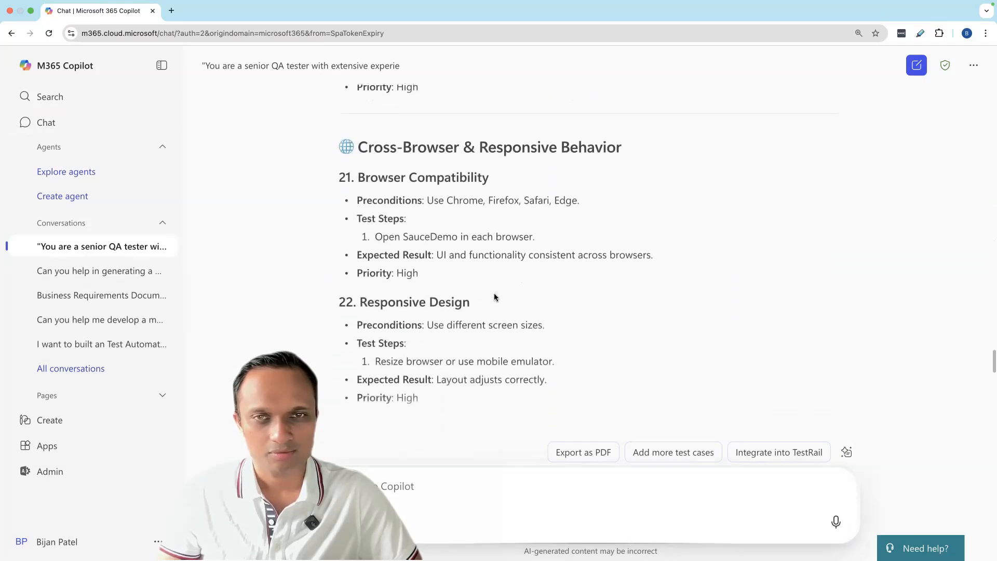
Step: Review the Cross-Browser & Responsive Behavior section through all 26 cases to the export offer
drag(375, 146, 621, 146)
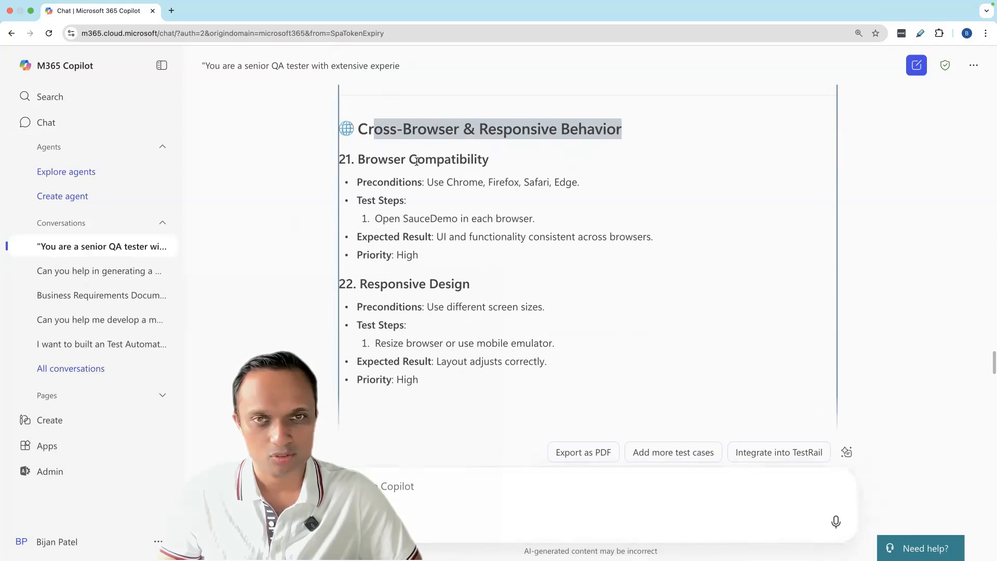
mouse_move(492, 291)
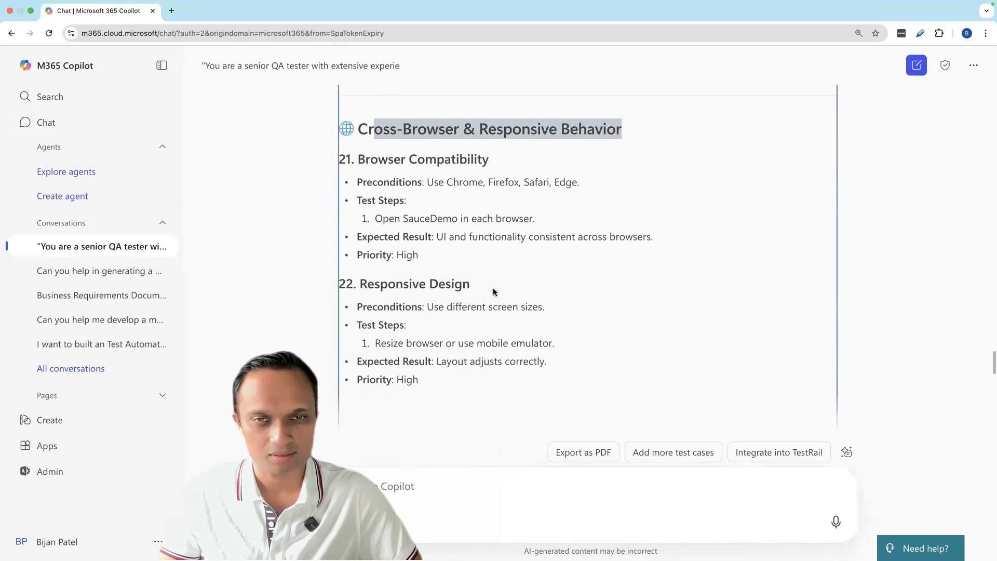
scroll(down, 3)
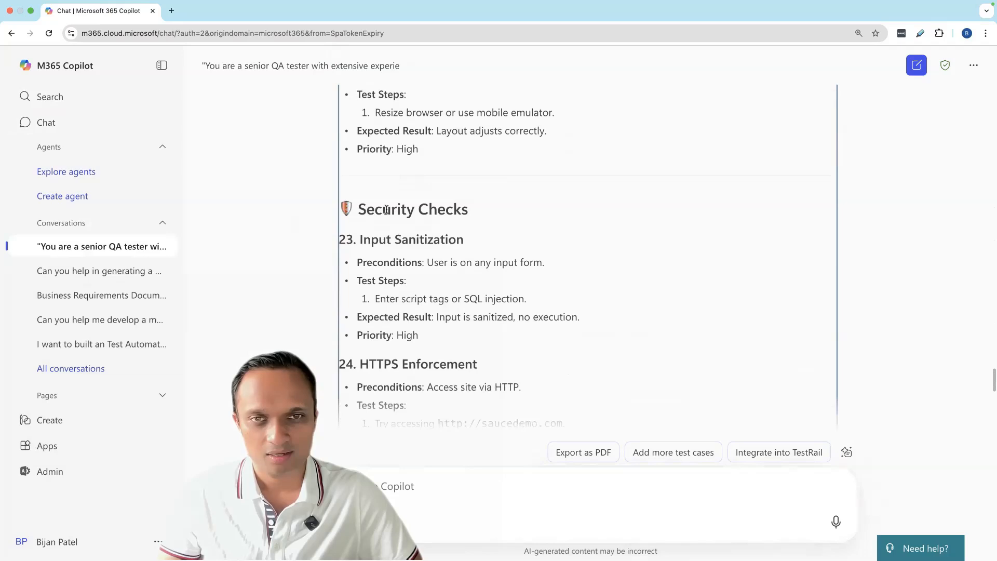
scroll(down, 3)
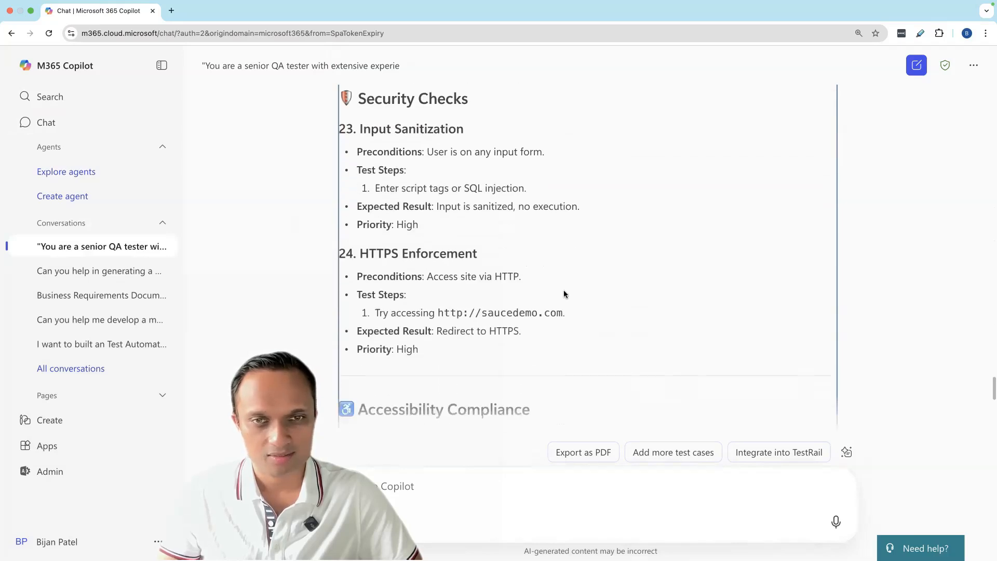
scroll(down, 3)
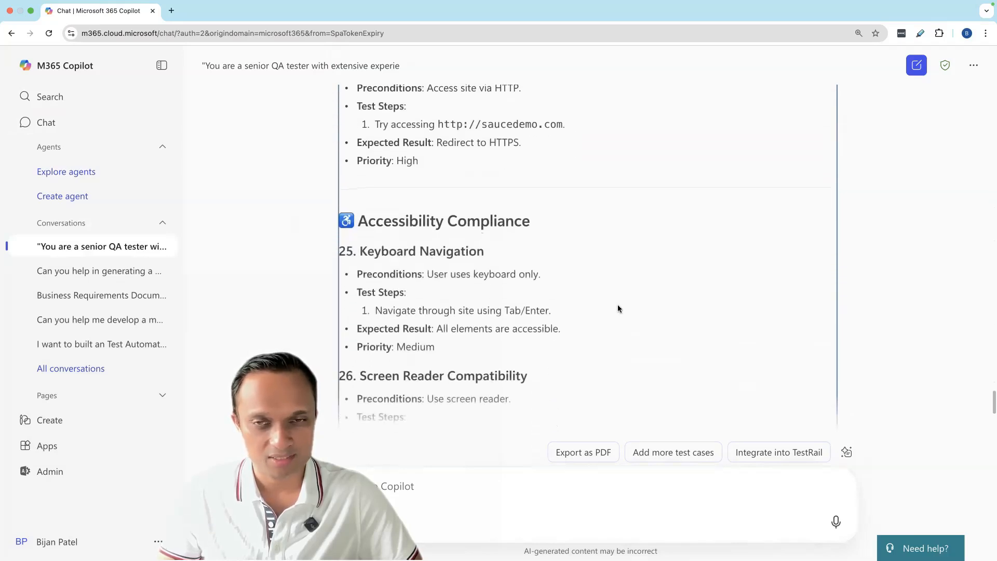
scroll(down, 3)
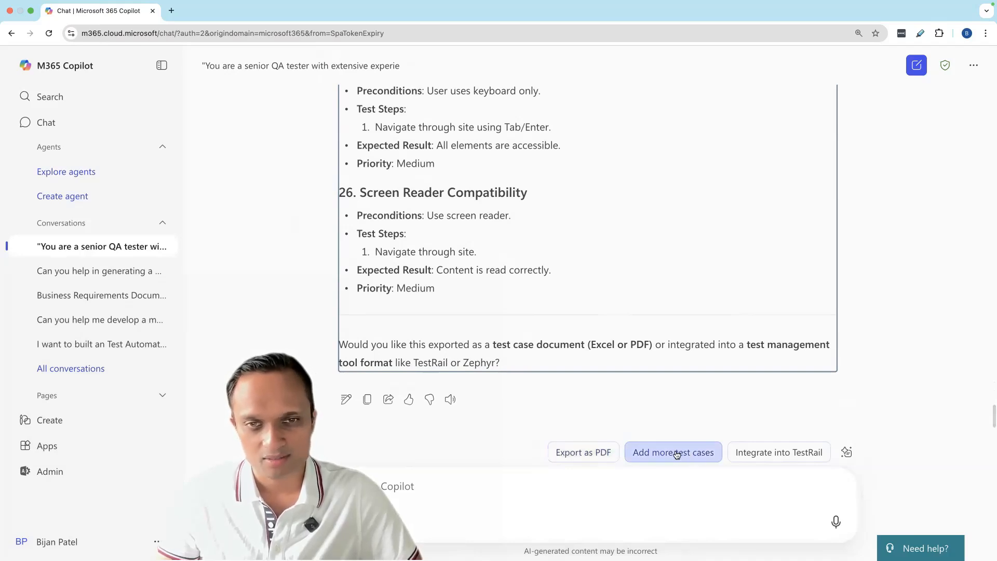
mouse_move(670, 393)
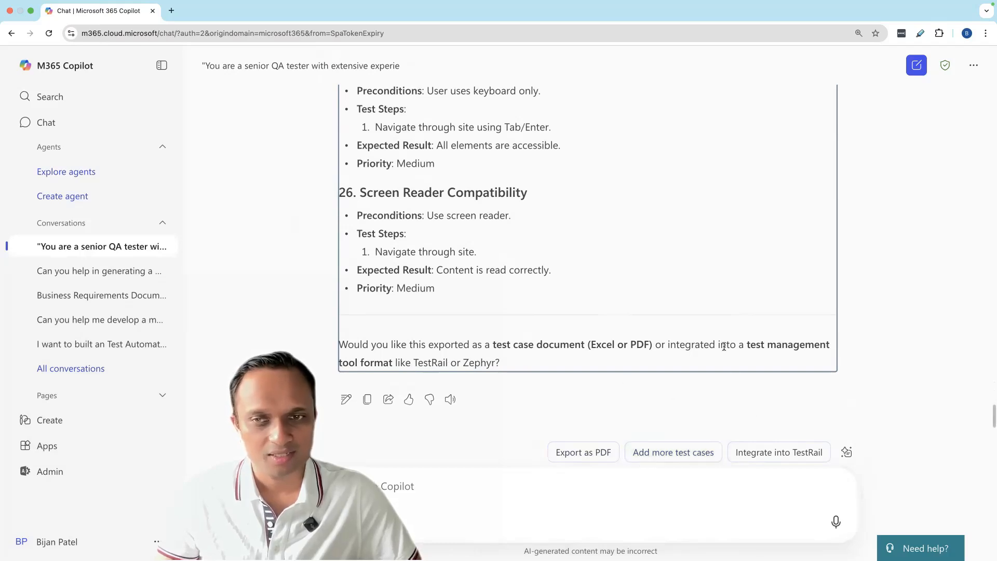
mouse_move(778, 452)
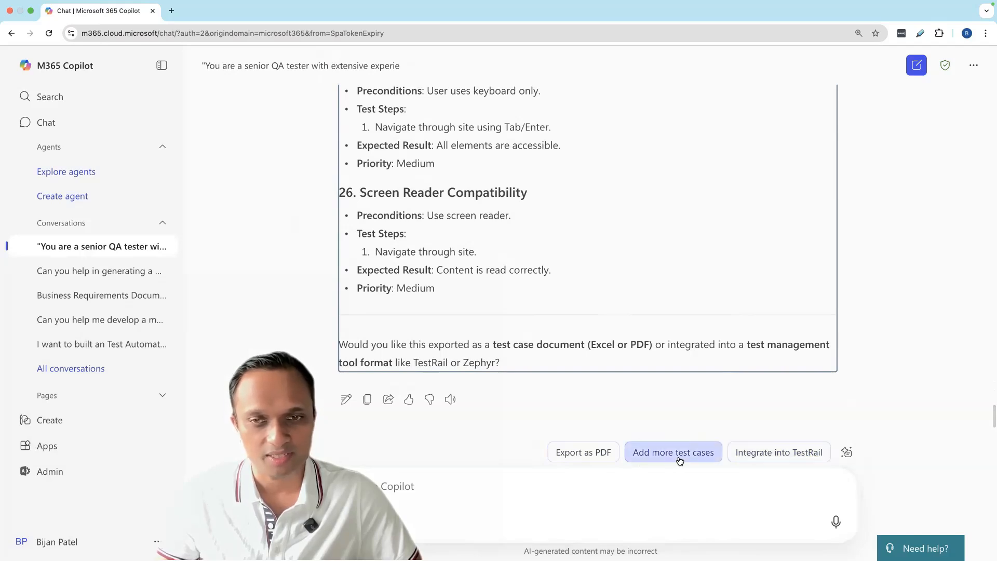
Step: Send the 'Export as PDF' suggestion so Copilot returns SauceDemo_Test_Cases.pdf
click(583, 452)
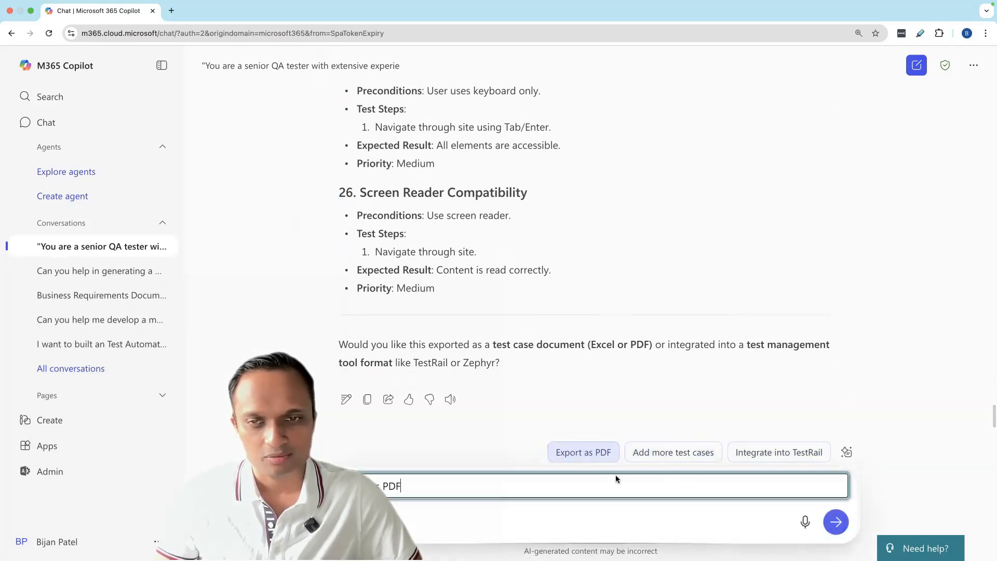
click(835, 521)
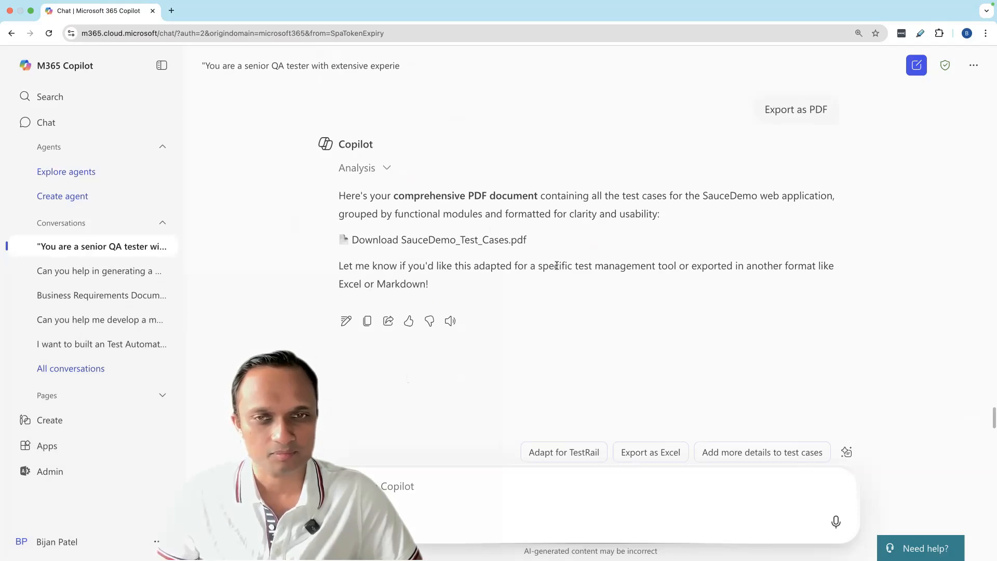
mouse_move(438, 240)
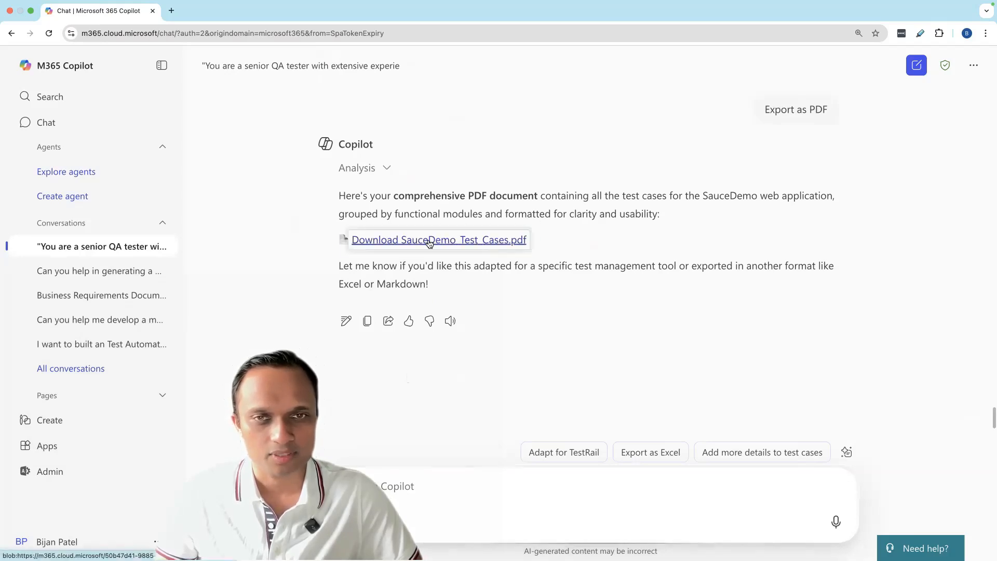
Step: Download SauceDemo_Test_Cases.pdf, review its five pages in Chrome, and return to the Copilot chat
click(438, 240)
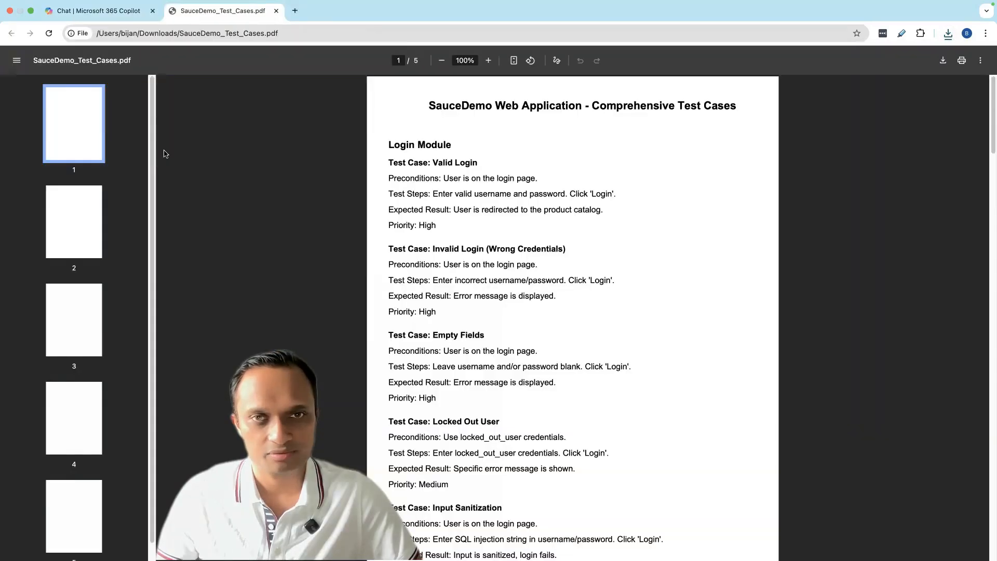
scroll(down, 3)
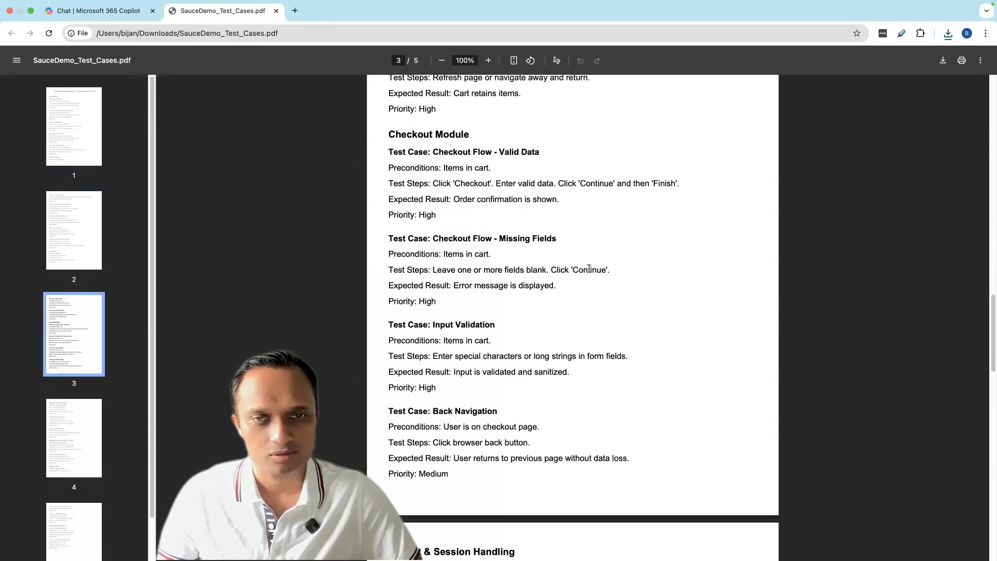
scroll(down, 3)
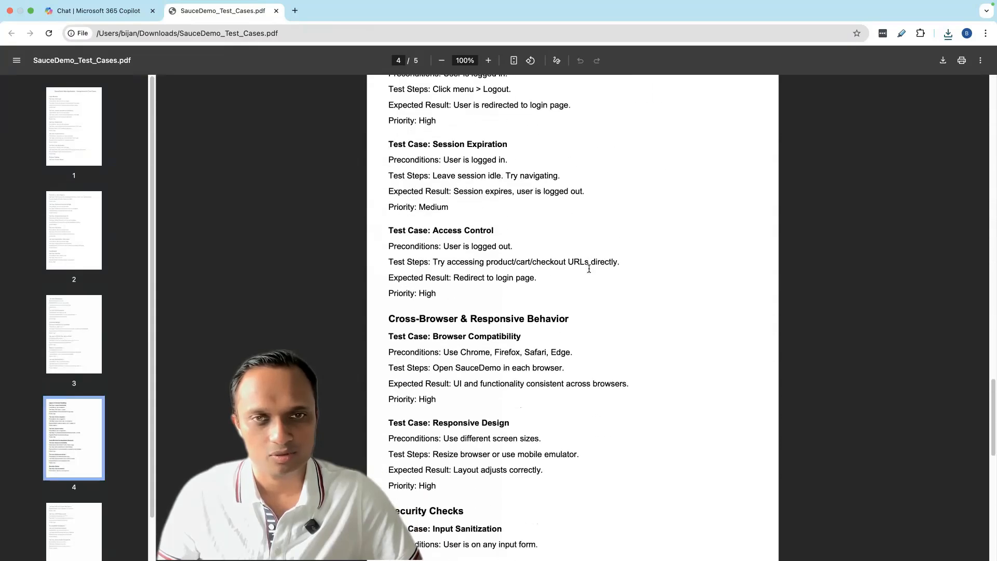
scroll(down, 3)
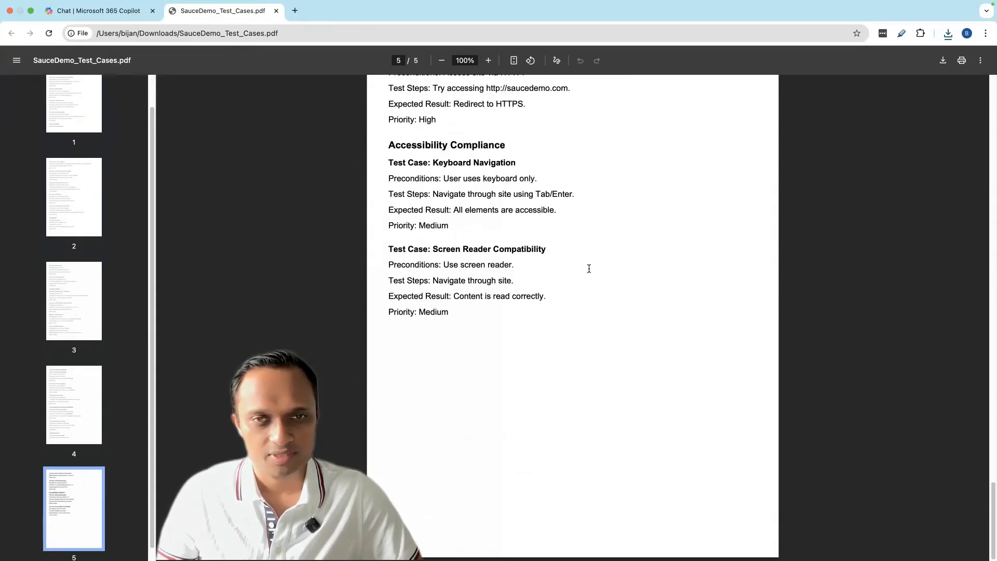
click(74, 300)
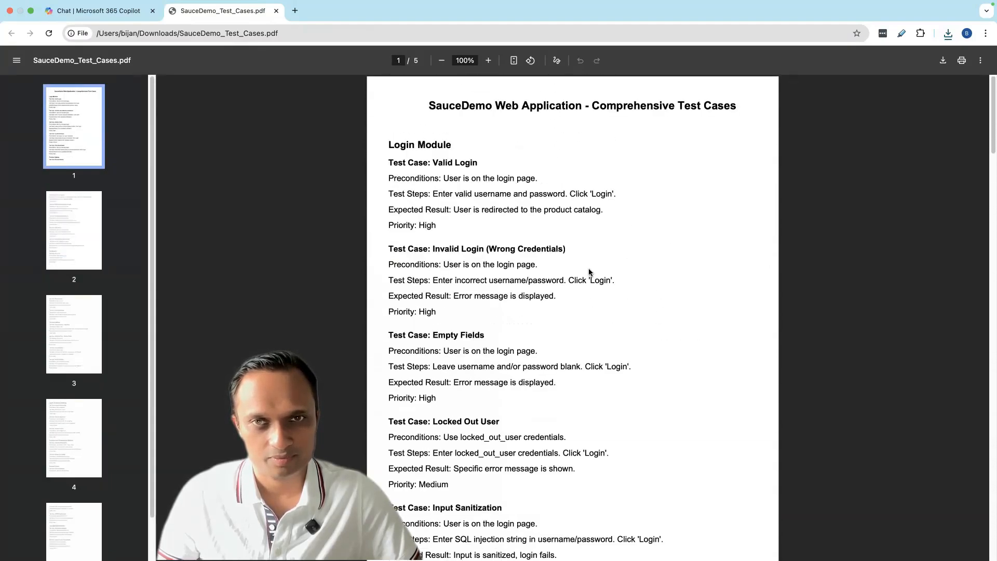
click(96, 11)
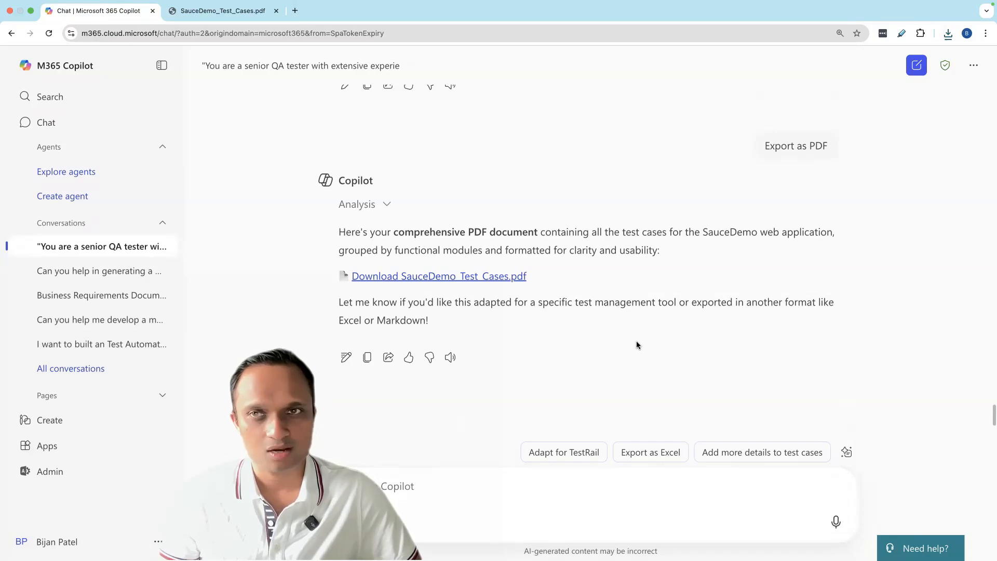